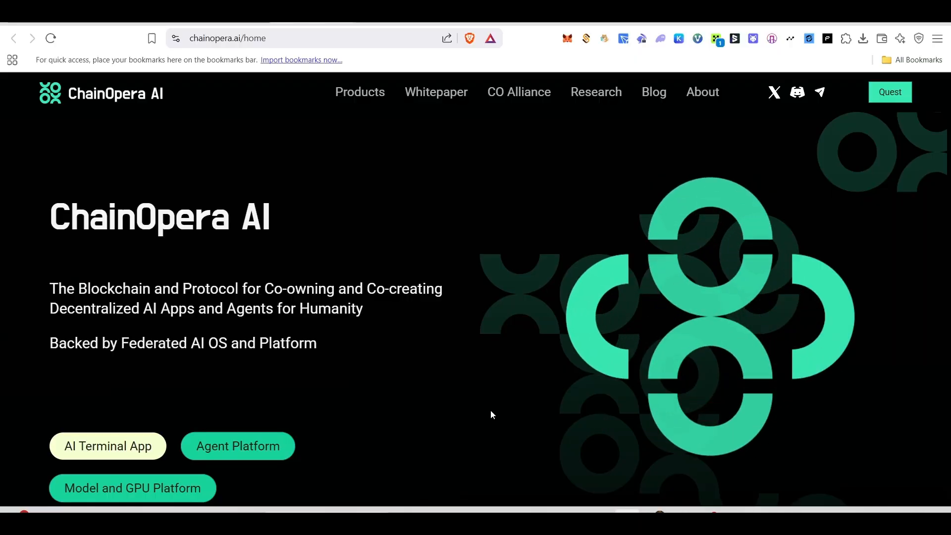
pyautogui.moveTo(362, 266)
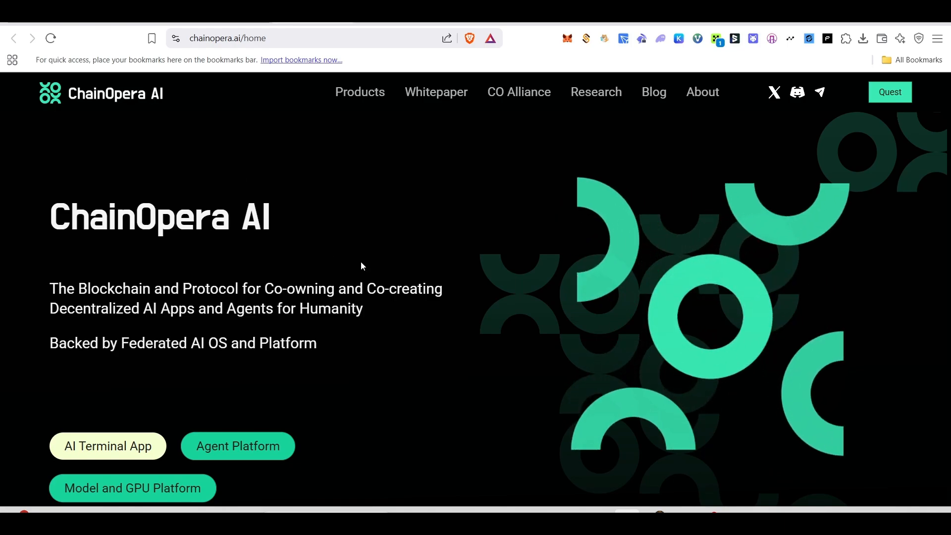
pyautogui.moveTo(583, 410)
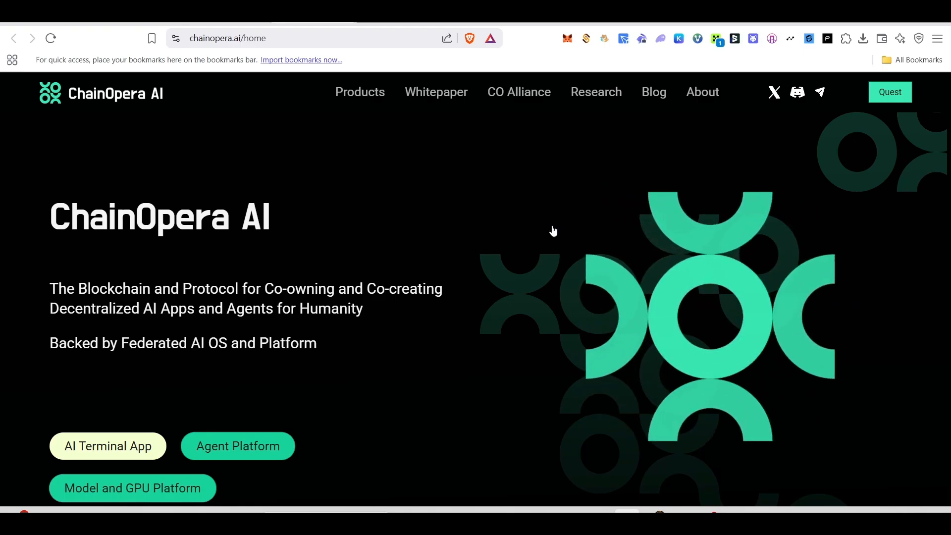
# - View the YouTube channel's Telegram link over its Videos list, then switch to the ChainOpera quest page
pyautogui.click(107, 446)
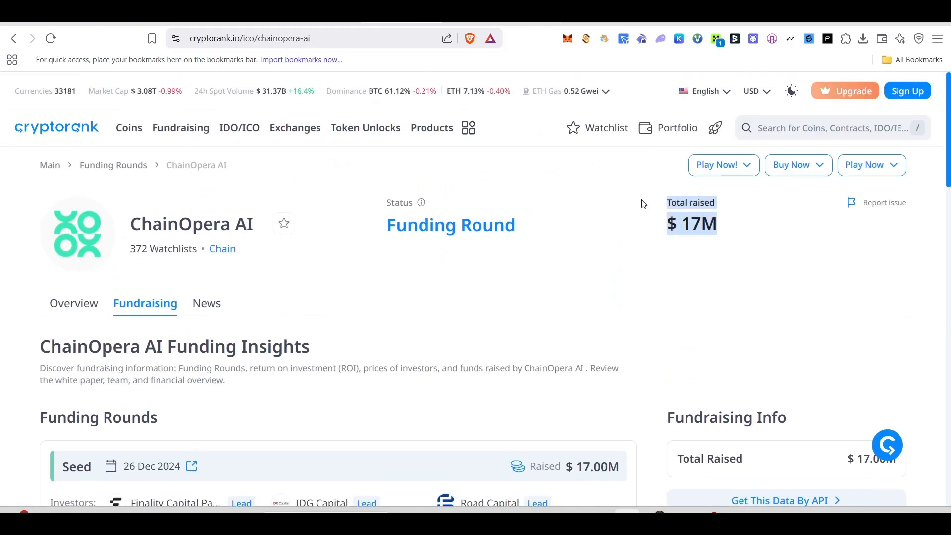
pyautogui.scroll(-3)
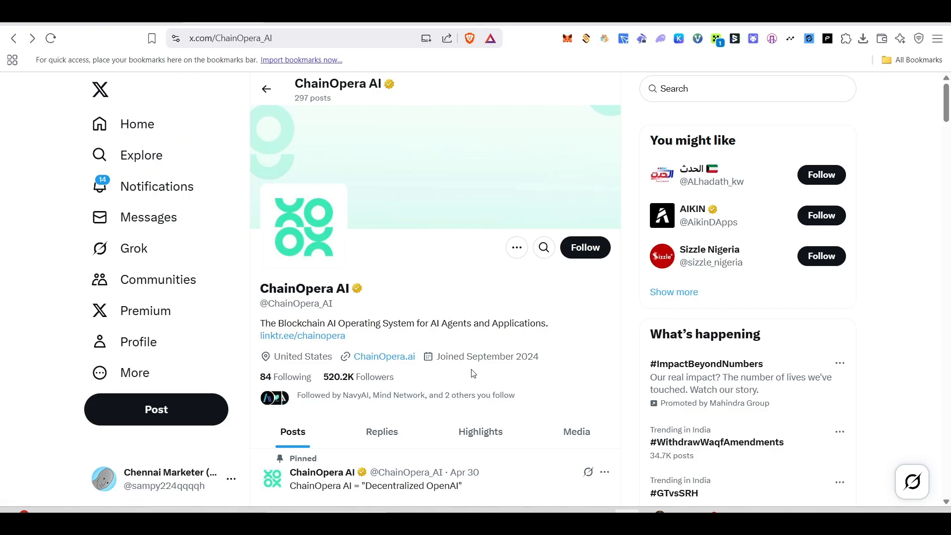
pyautogui.moveTo(548, 371)
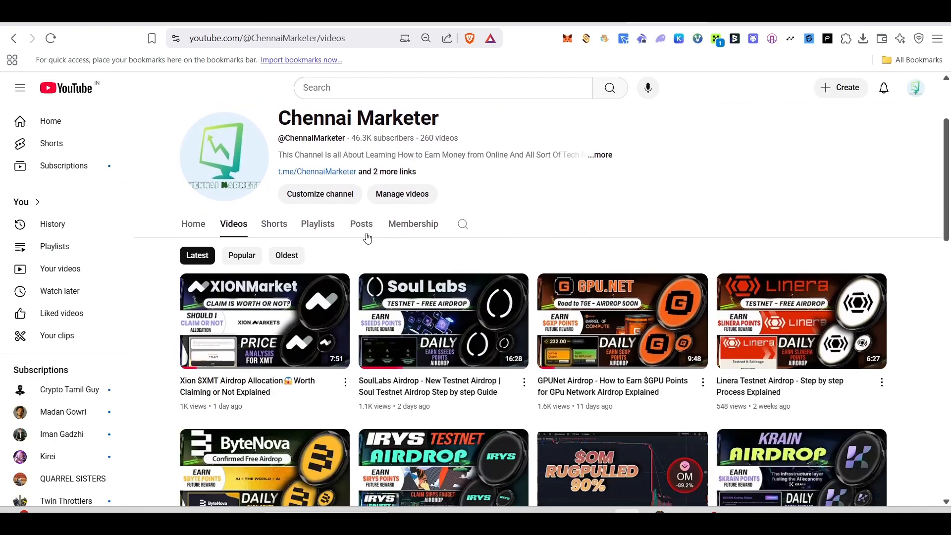
pyautogui.moveTo(489, 211)
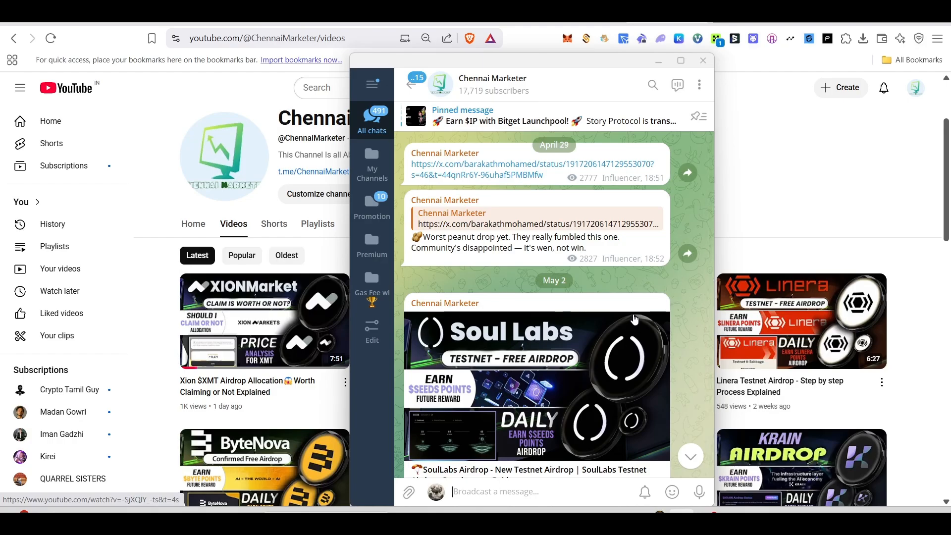
pyautogui.click(703, 60)
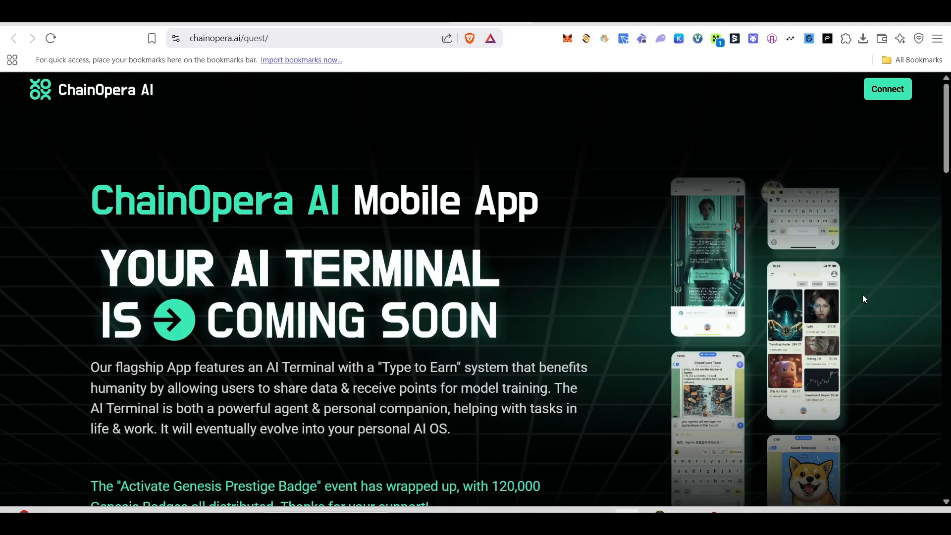
# - Connect Rabby Wallet to the quest page and sign the login message, revealing Season 2 tasks at 0 of 4
pyautogui.click(887, 90)
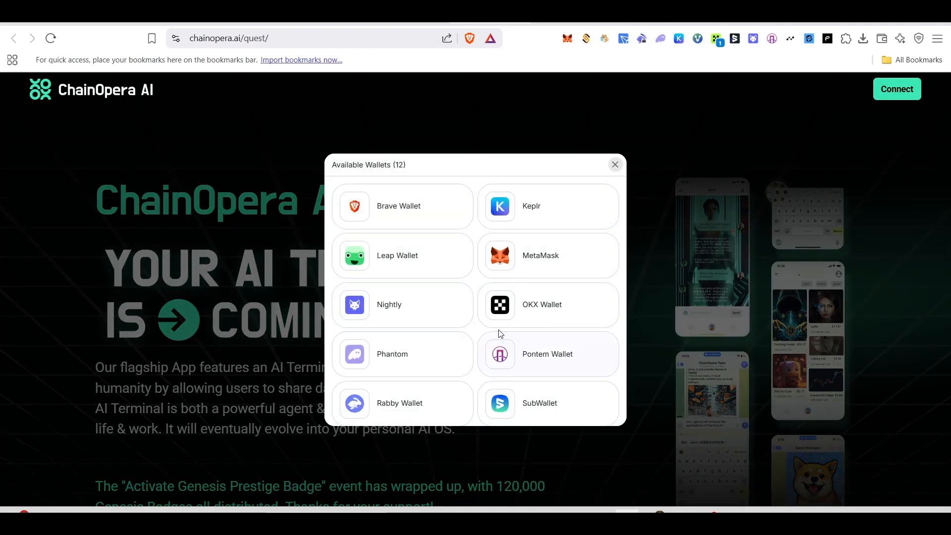
pyautogui.click(399, 402)
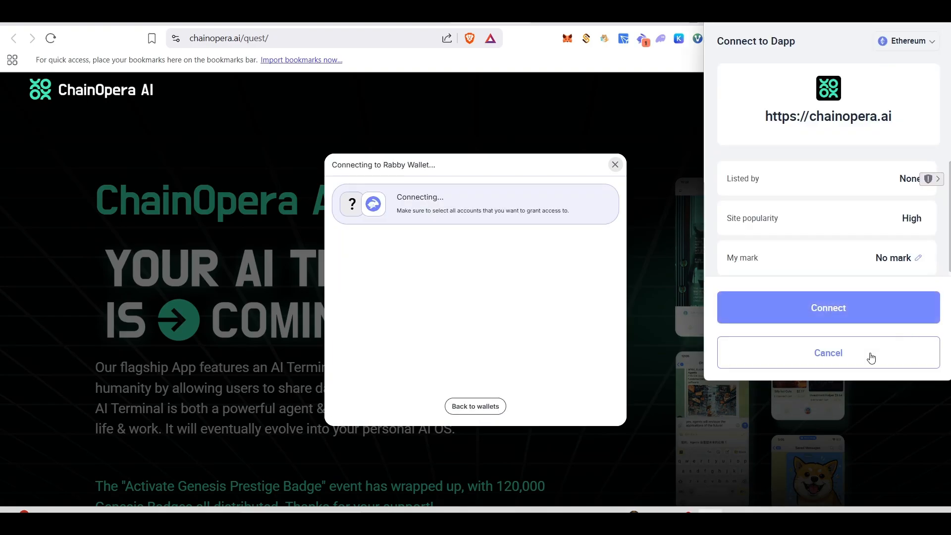
pyautogui.click(829, 307)
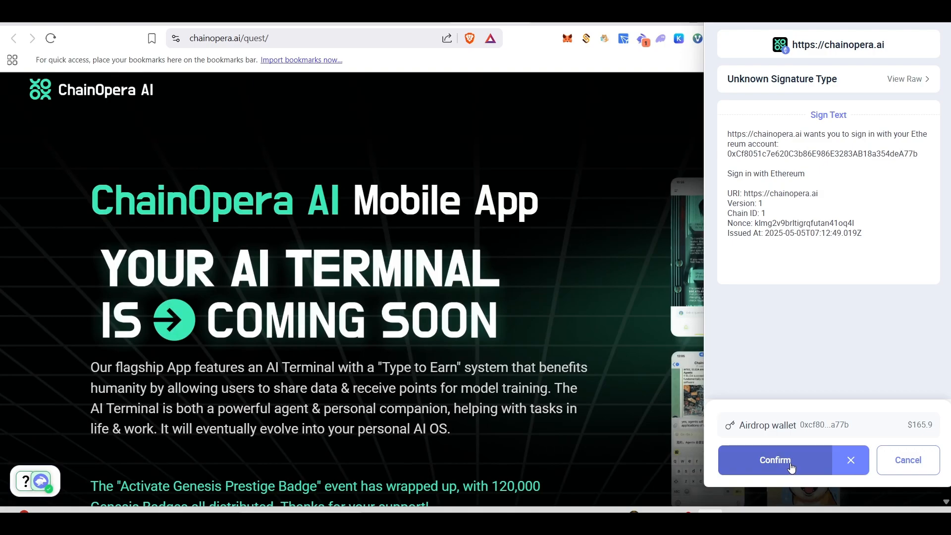
pyautogui.click(774, 459)
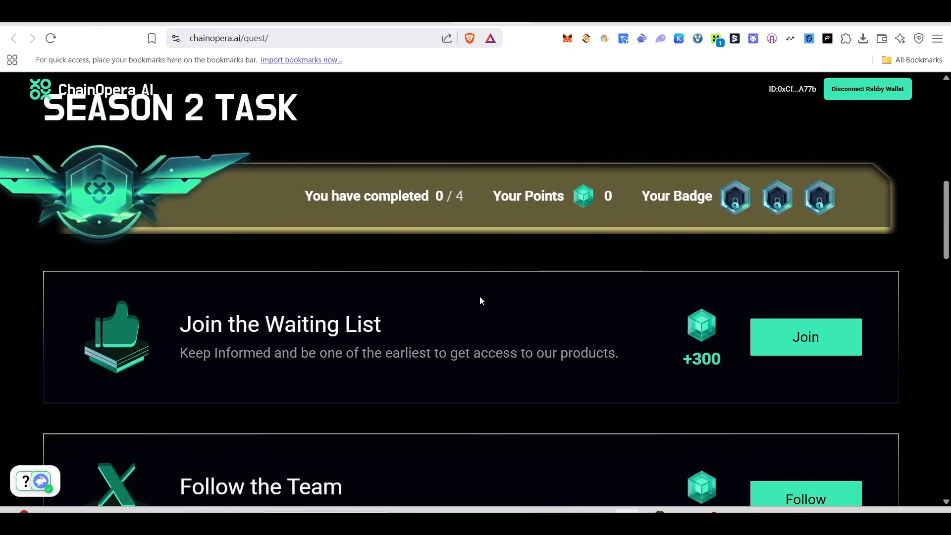
# - Join the Waiting List with email 'barak' as an AI End User, reaching 1 of 4 tasks and 300 points
pyautogui.scroll(-3)
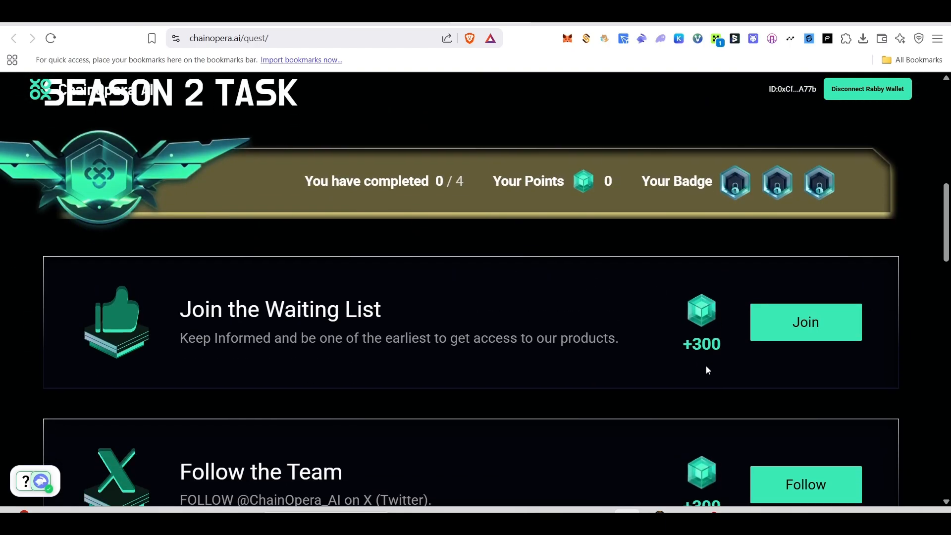
pyautogui.moveTo(775, 367)
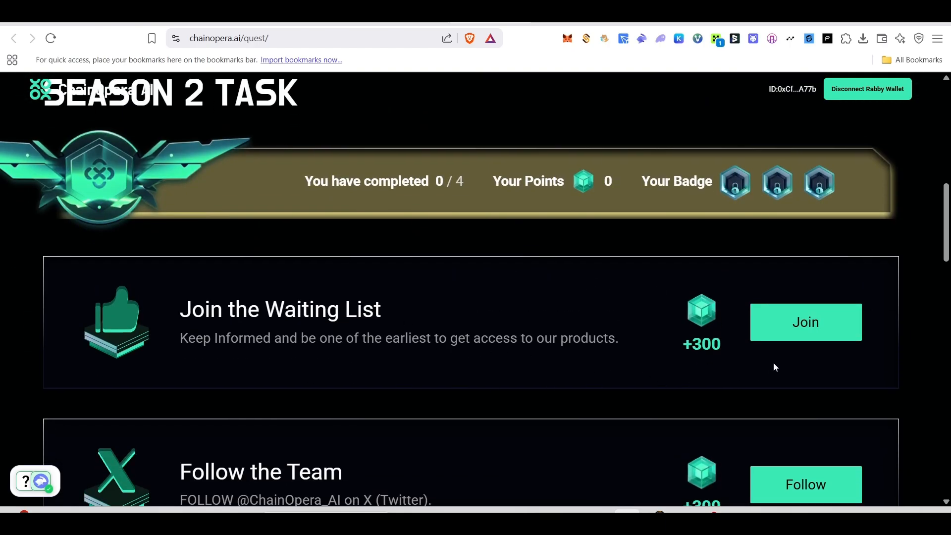
pyautogui.click(806, 322)
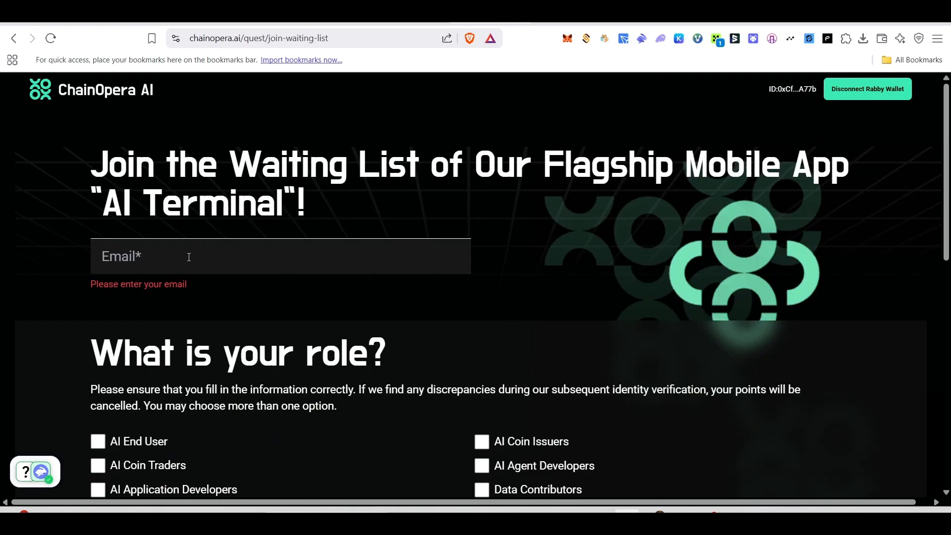
pyautogui.write('b')
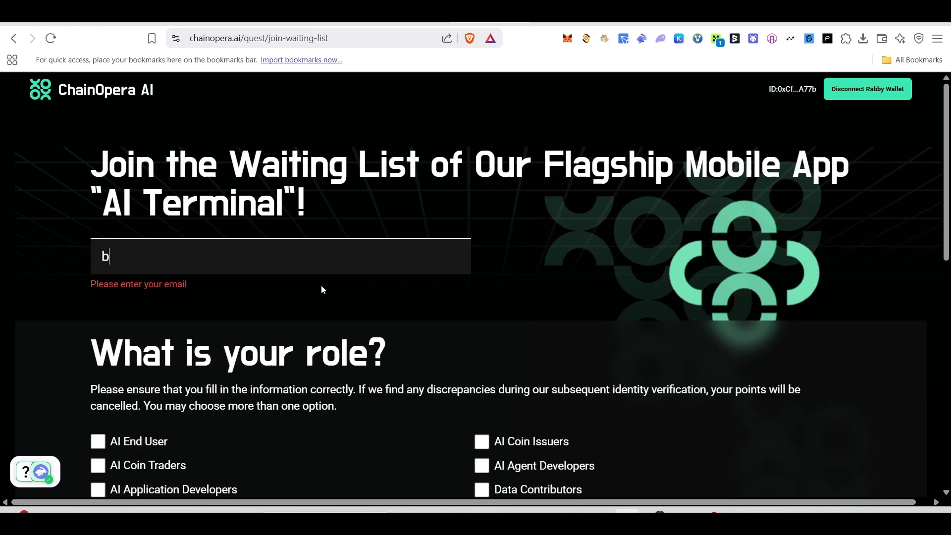
pyautogui.write('arak')
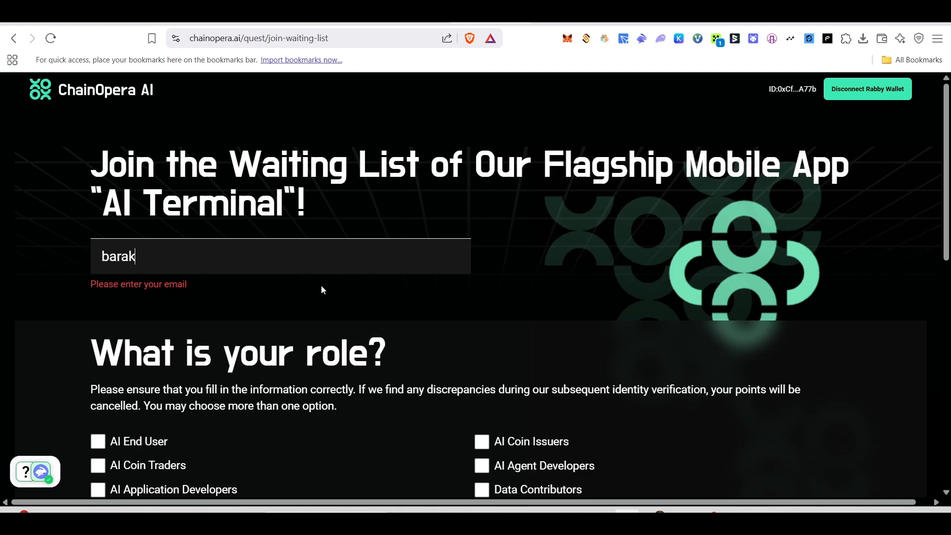
pyautogui.scroll(-3)
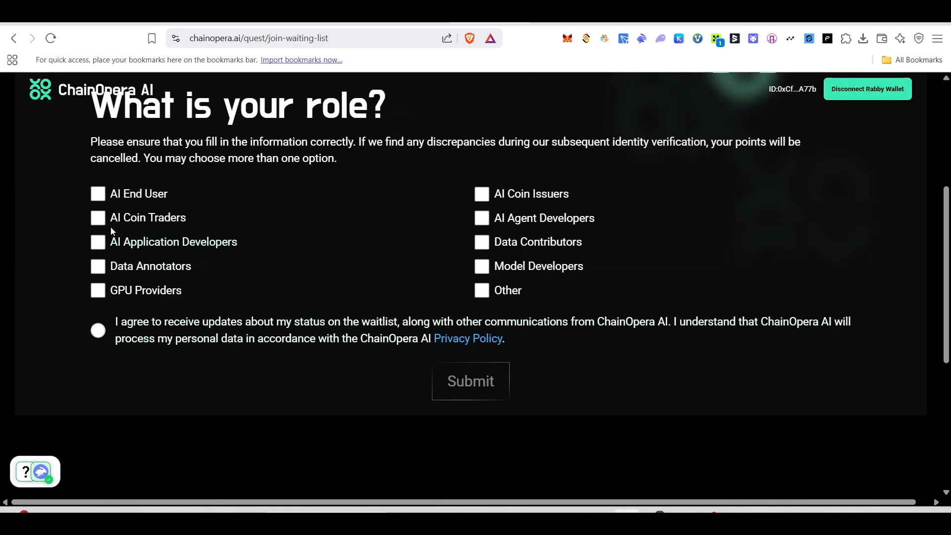
pyautogui.click(97, 194)
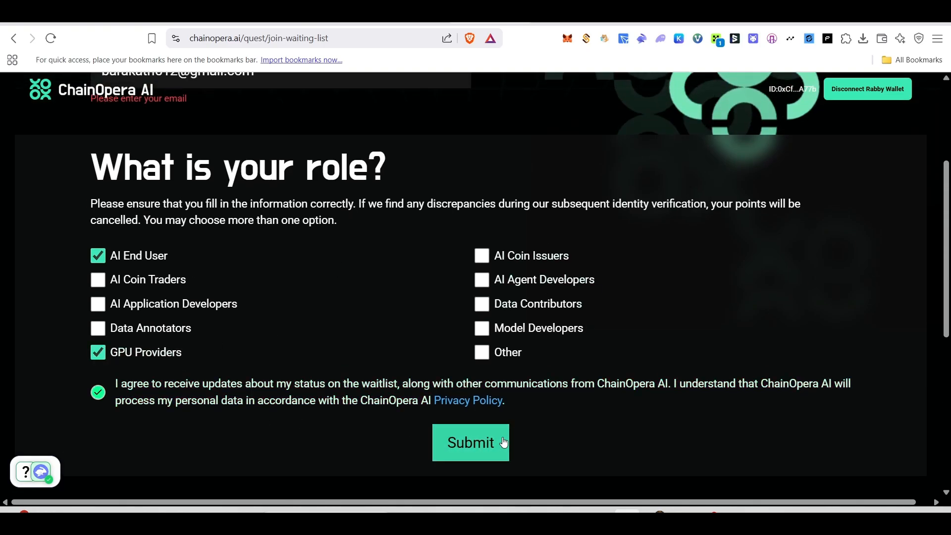
pyautogui.click(471, 443)
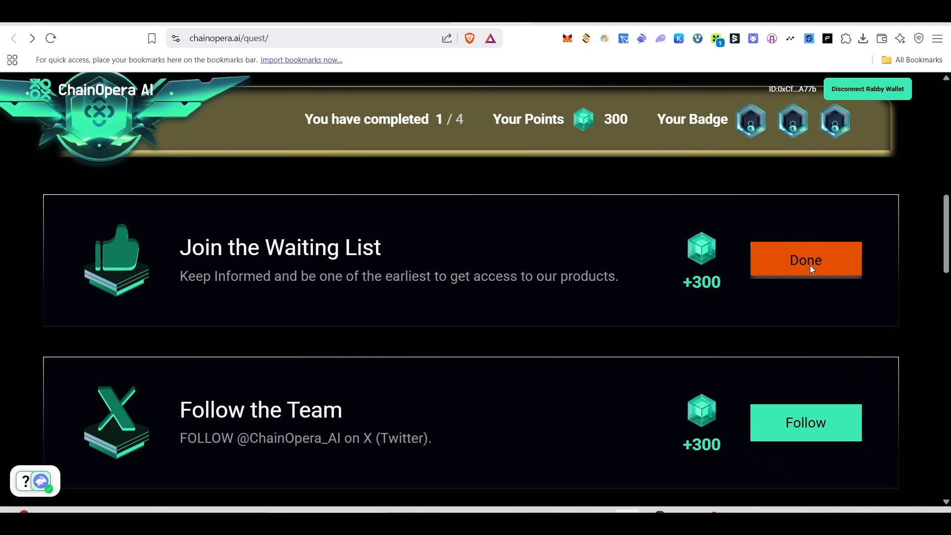
# - Follow the ChainOpera_AI account on X and submit the handle for the Follow the Team task
pyautogui.scroll(-3)
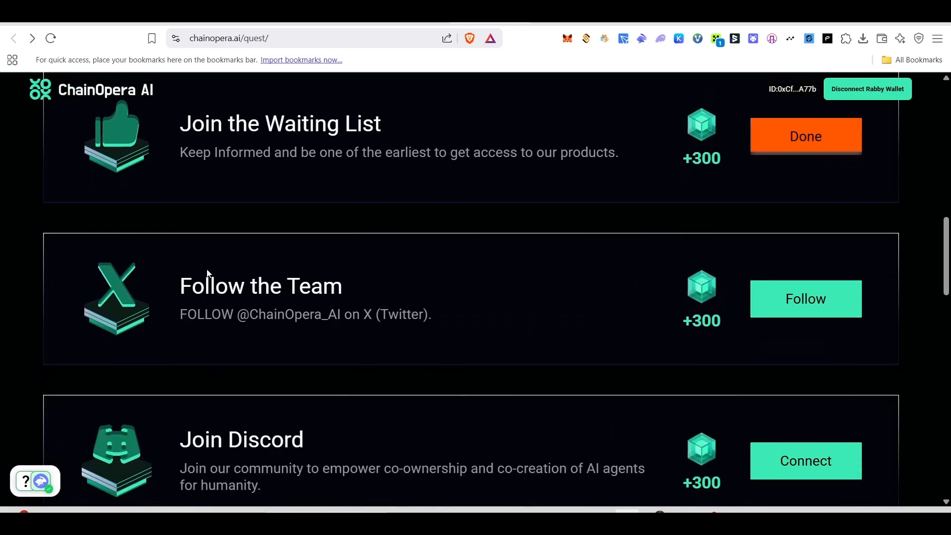
pyautogui.click(805, 299)
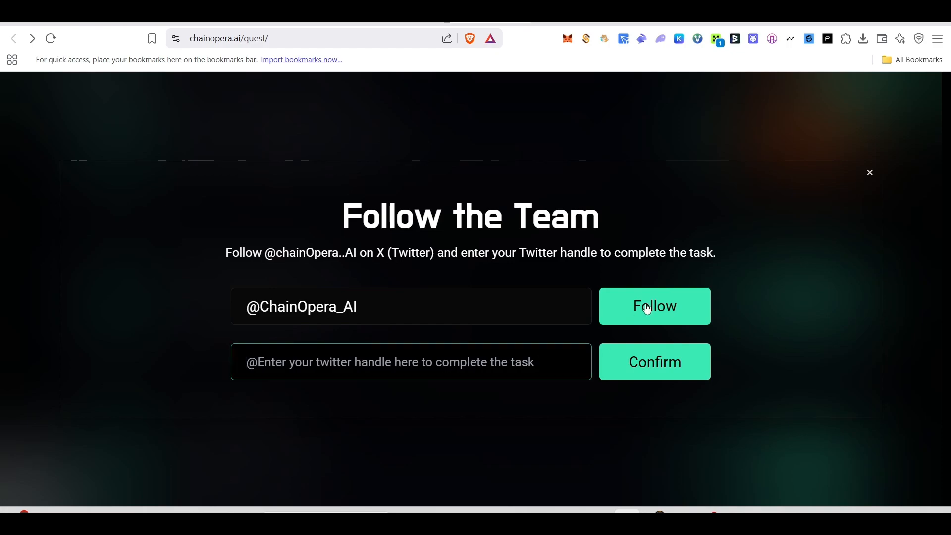
pyautogui.click(654, 307)
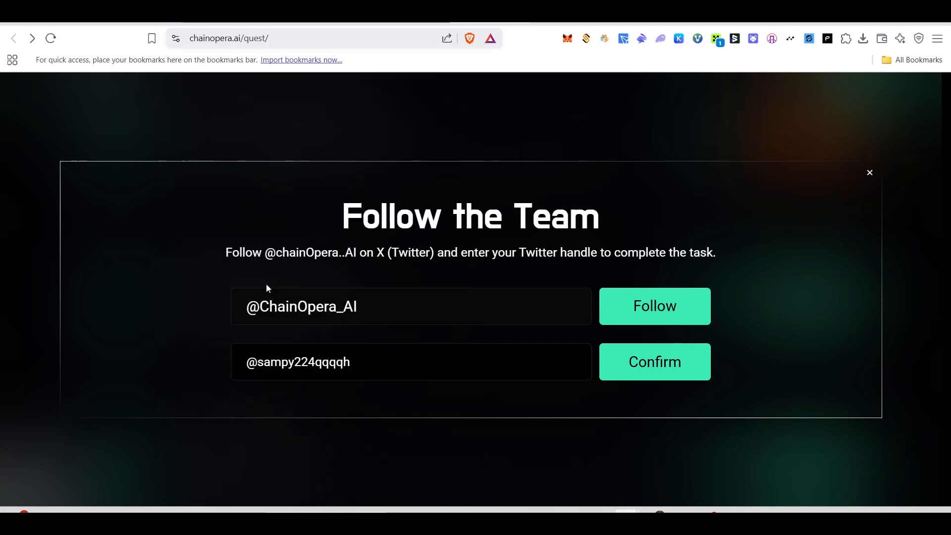
pyautogui.click(349, 368)
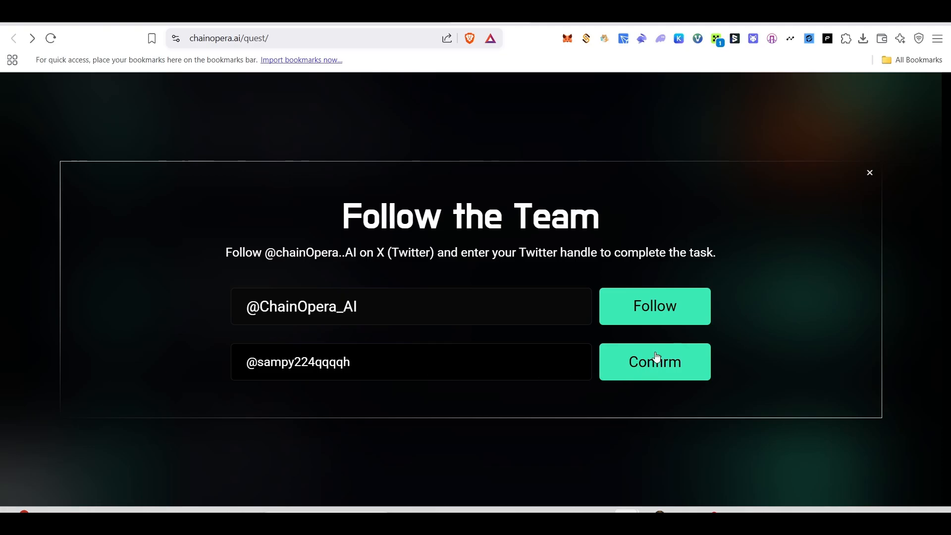
pyautogui.click(655, 362)
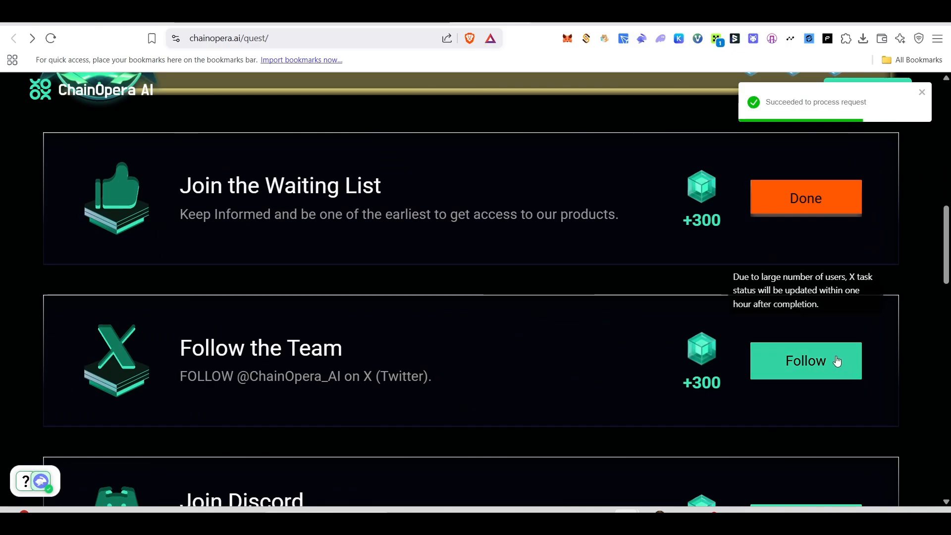
pyautogui.scroll(-3)
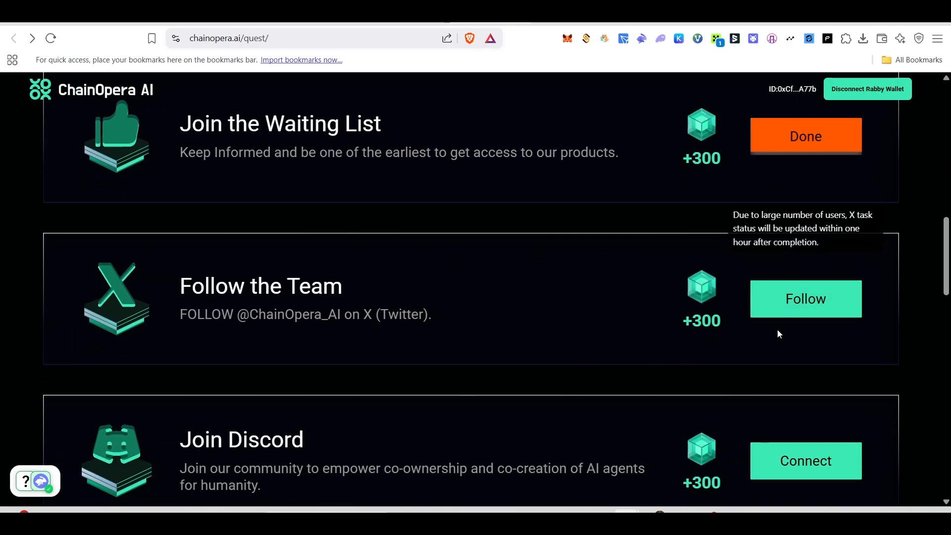
pyautogui.scroll(-3)
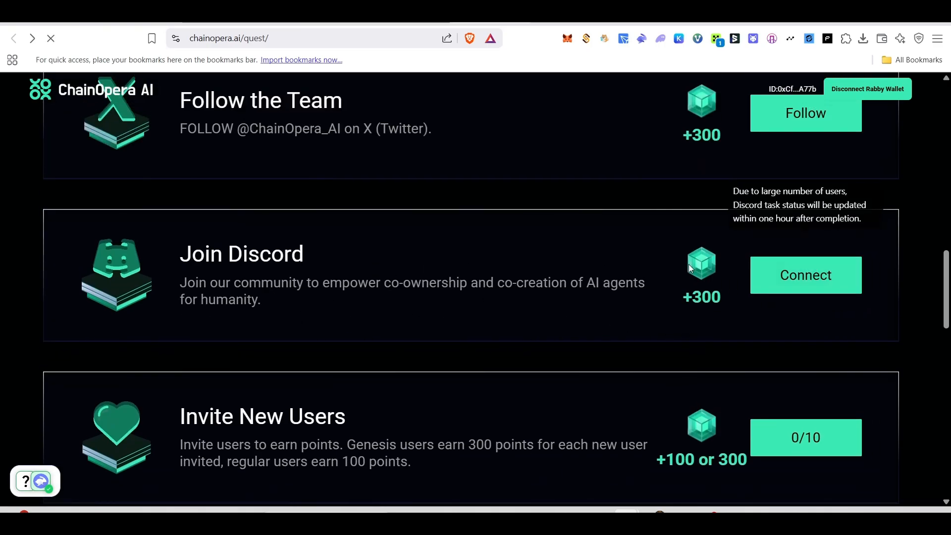
# - Authorize ChainOpera to access the Discord account for Join Discord, then bring up the server invite
pyautogui.click(806, 276)
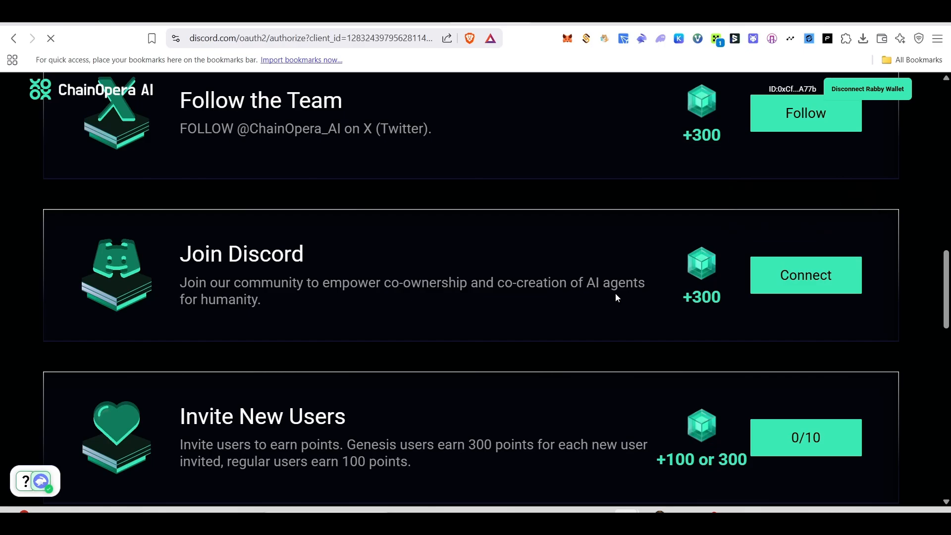
pyautogui.click(806, 275)
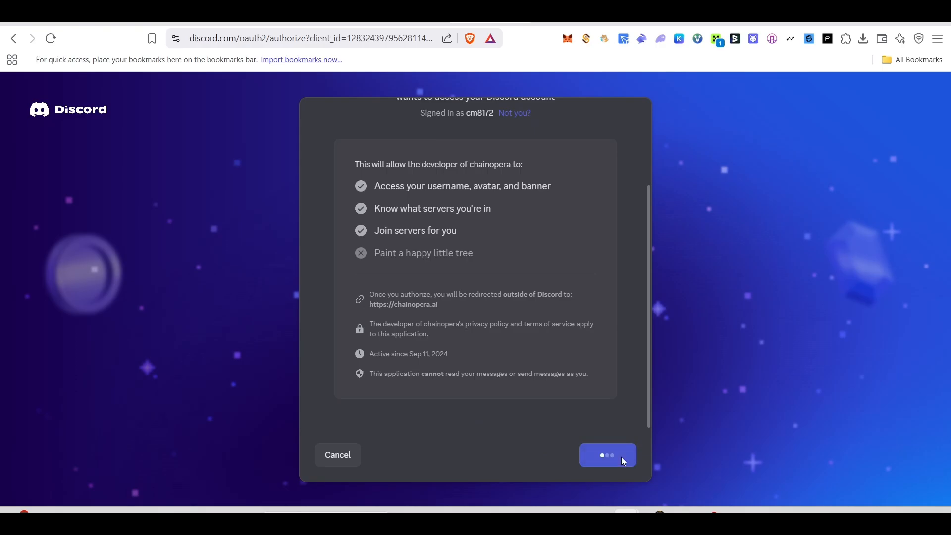
pyautogui.click(607, 454)
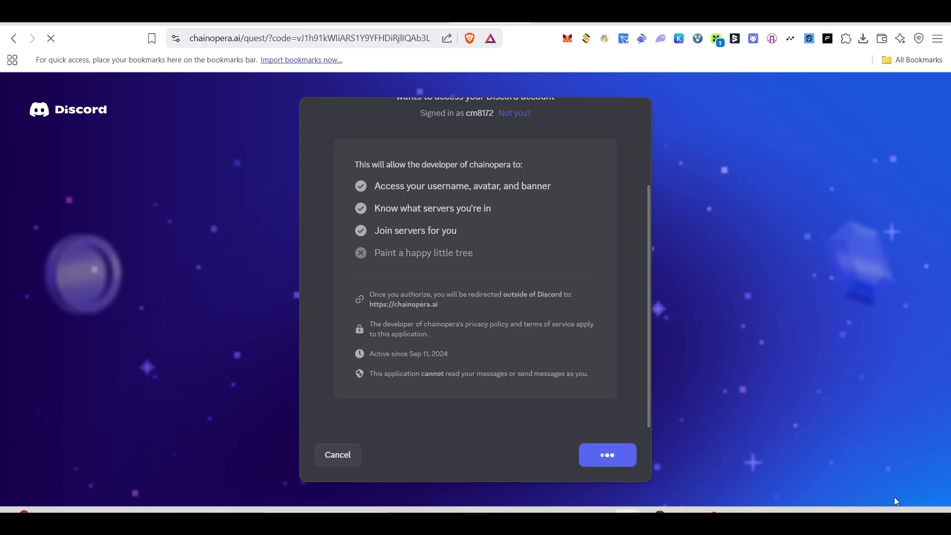
pyautogui.click(607, 455)
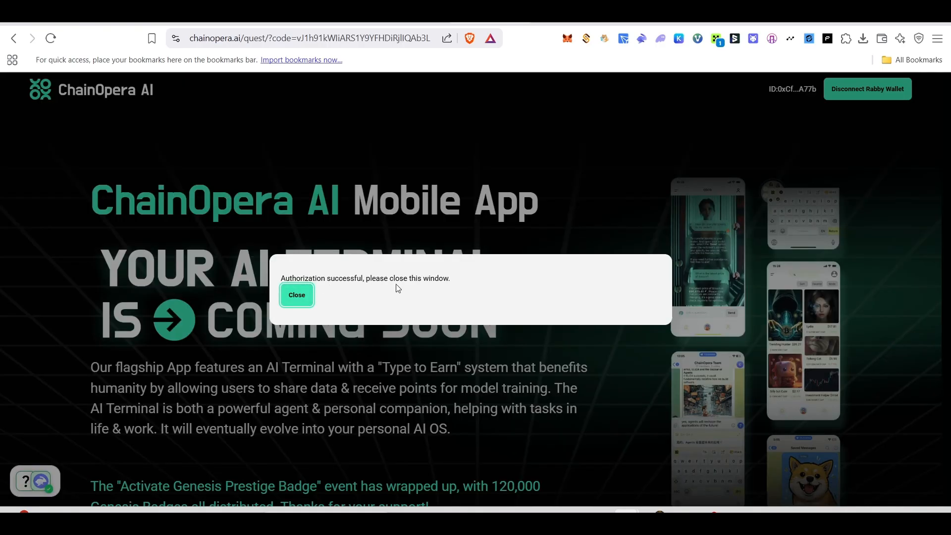
pyautogui.click(298, 296)
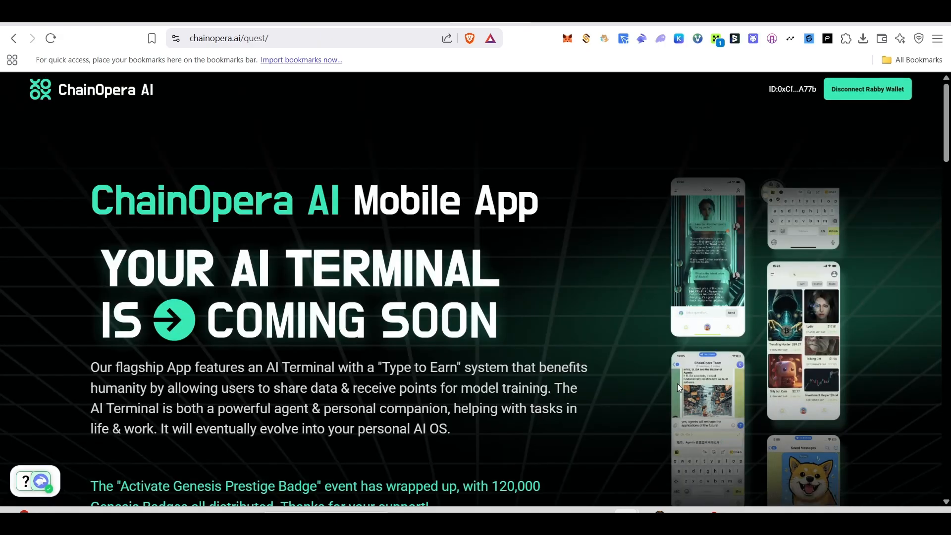
pyautogui.scroll(-3)
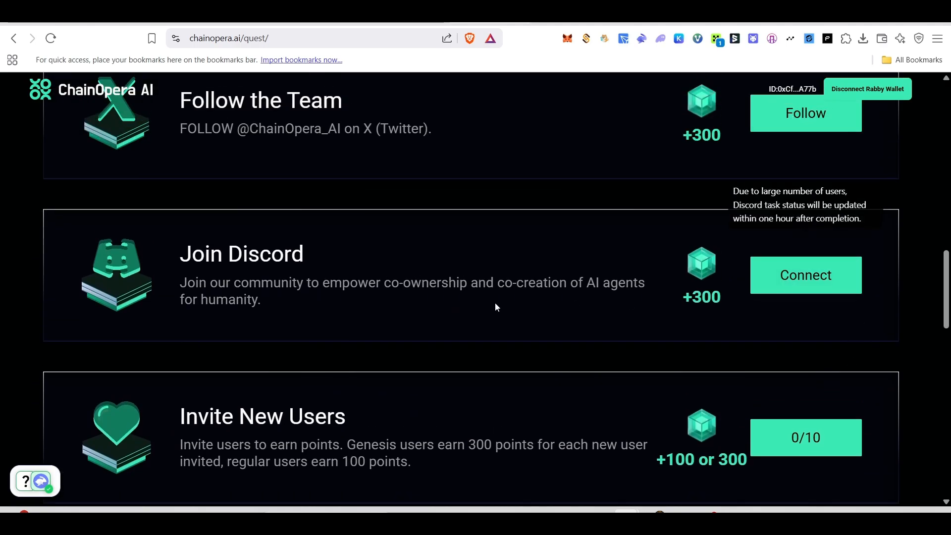
pyautogui.click(805, 275)
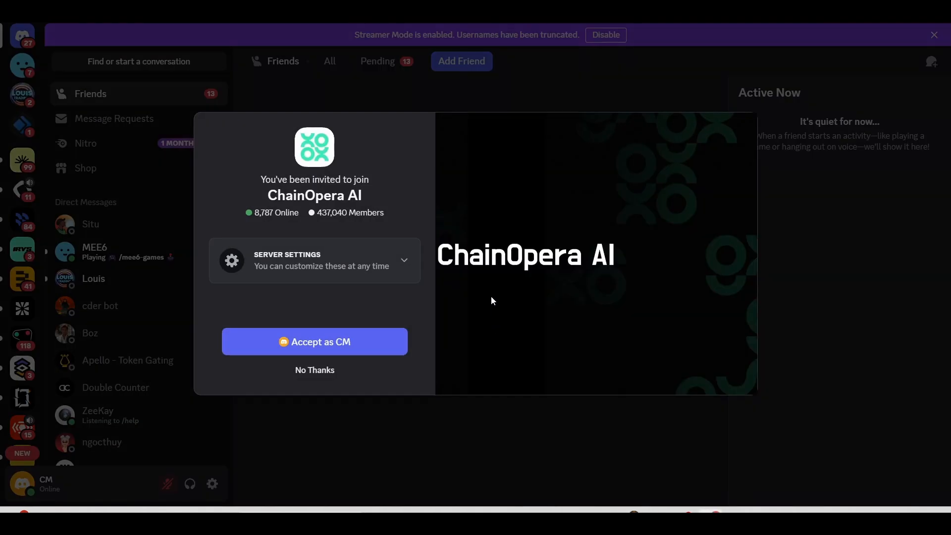
# - Accept the ChainOpera AI server invite in Discord and return to the quest page
pyautogui.click(314, 341)
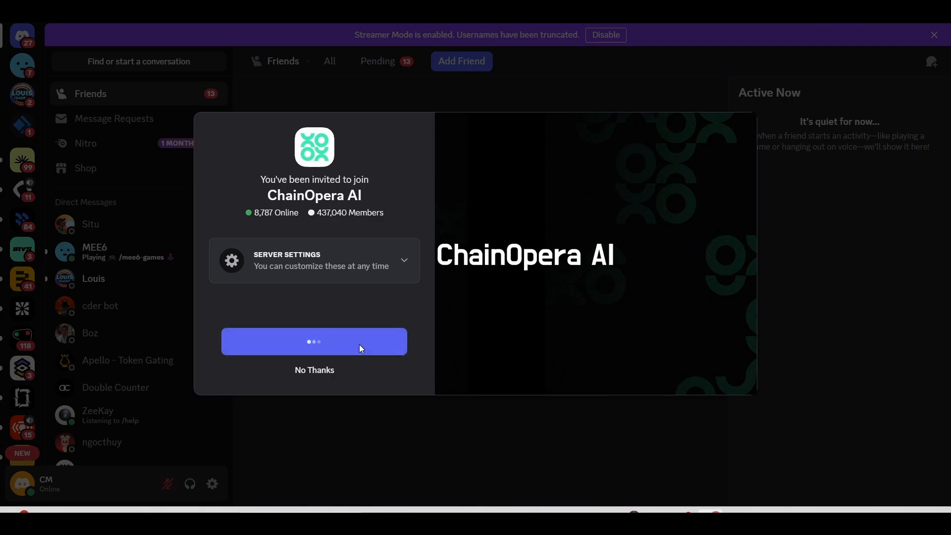
pyautogui.click(314, 341)
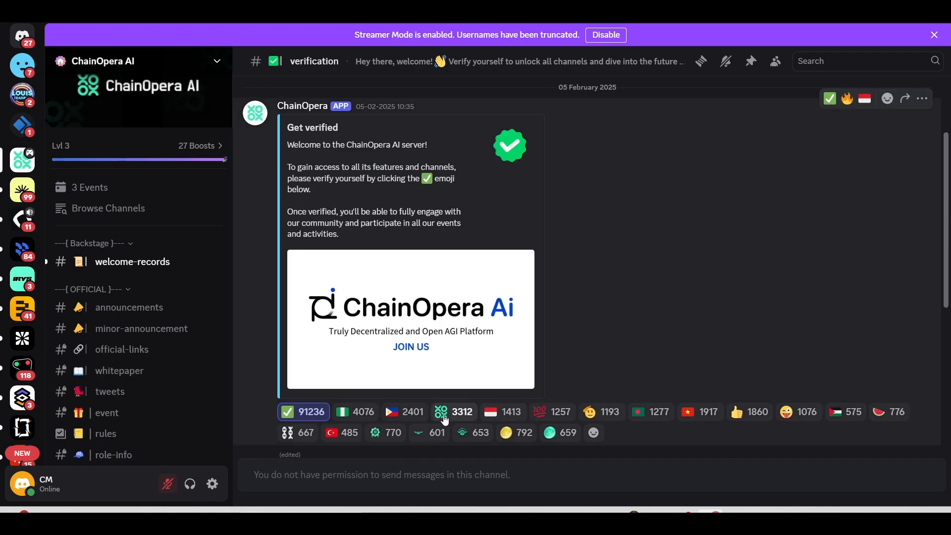
pyautogui.moveTo(418, 378)
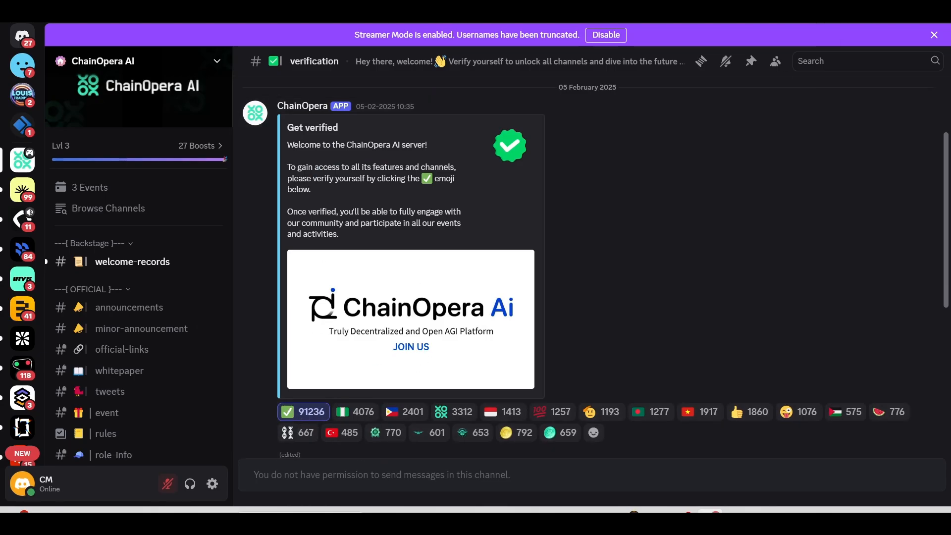
pyautogui.click(410, 347)
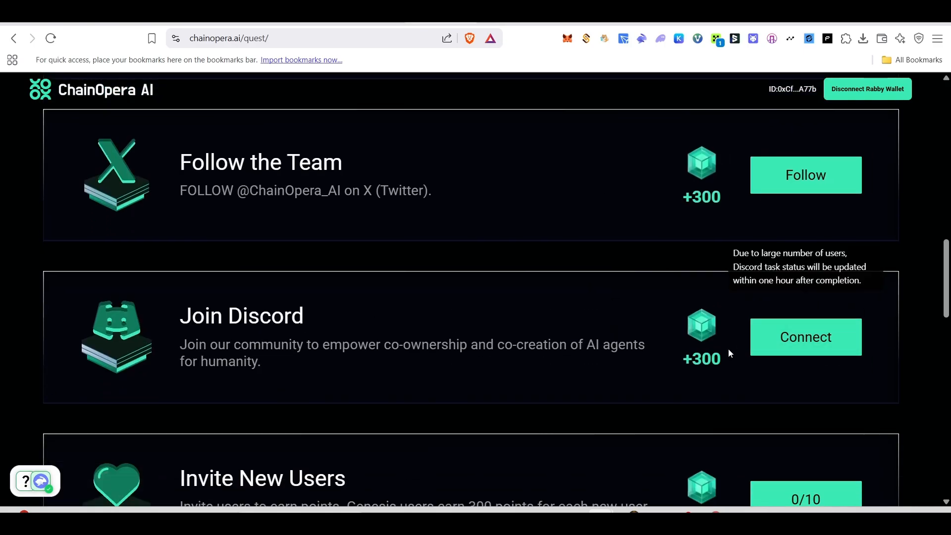
pyautogui.scroll(-3)
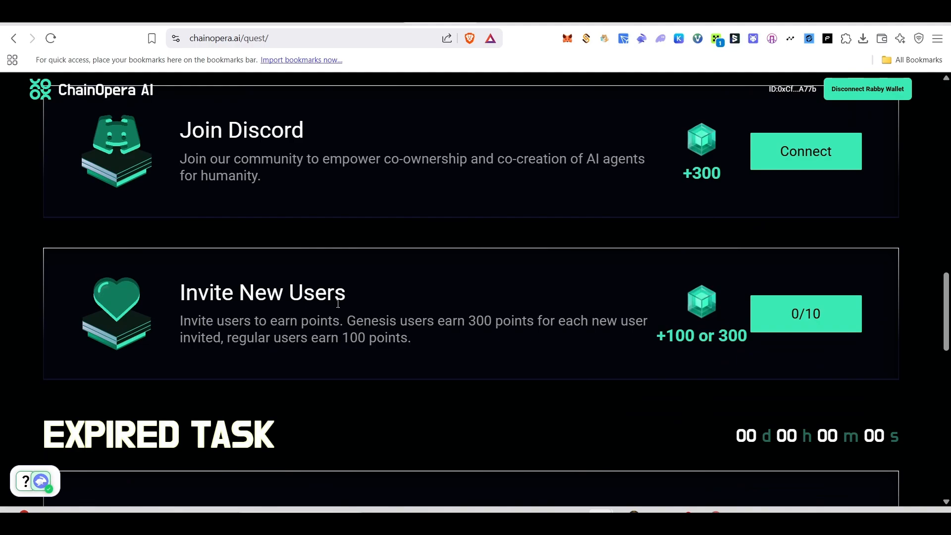
pyautogui.moveTo(816, 347)
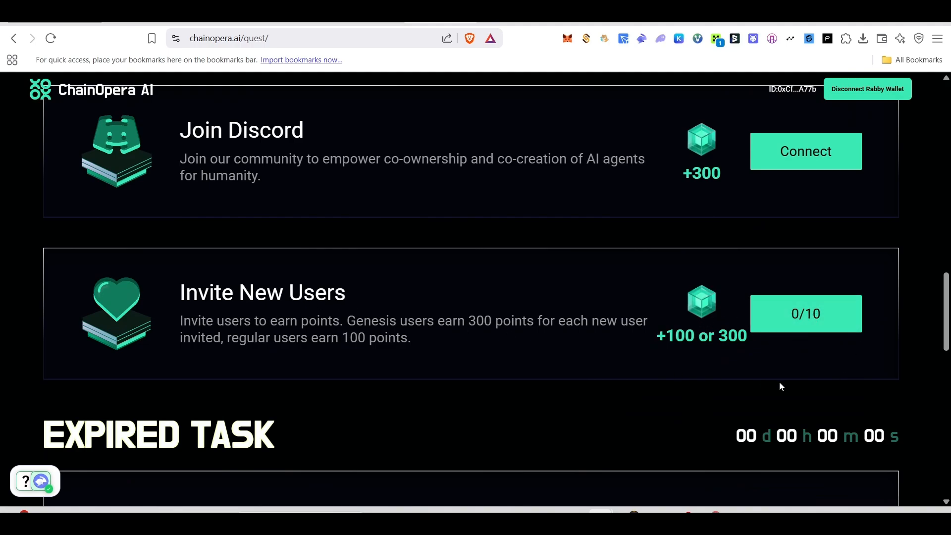
pyautogui.moveTo(760, 350)
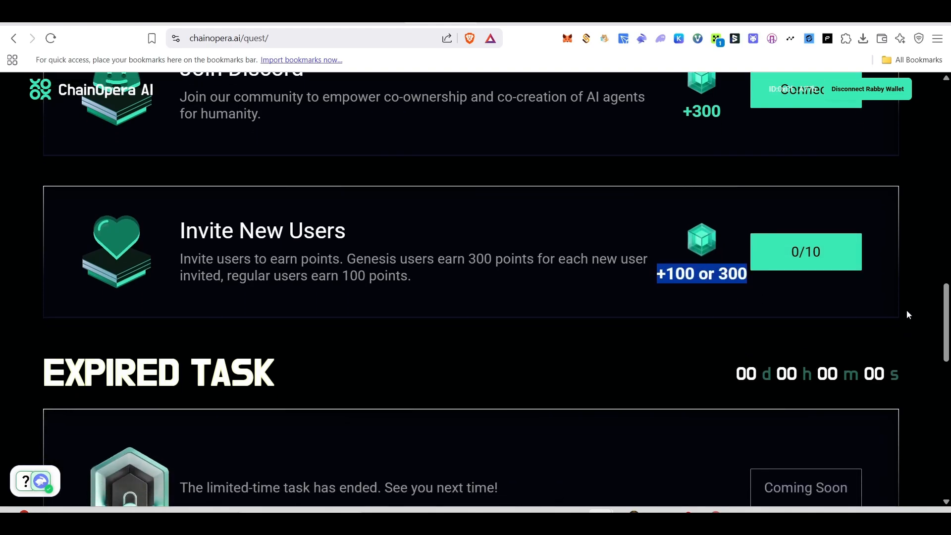
pyautogui.click(806, 251)
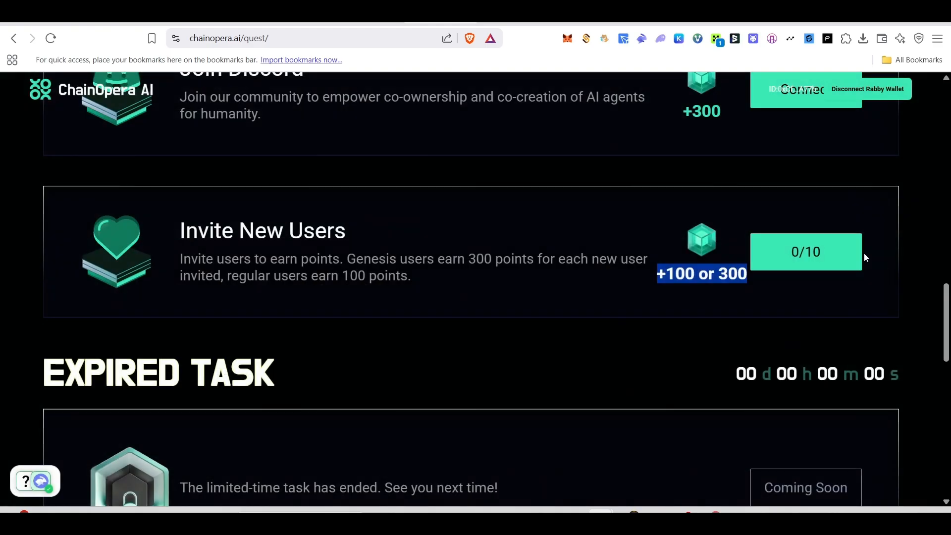
pyautogui.scroll(-3)
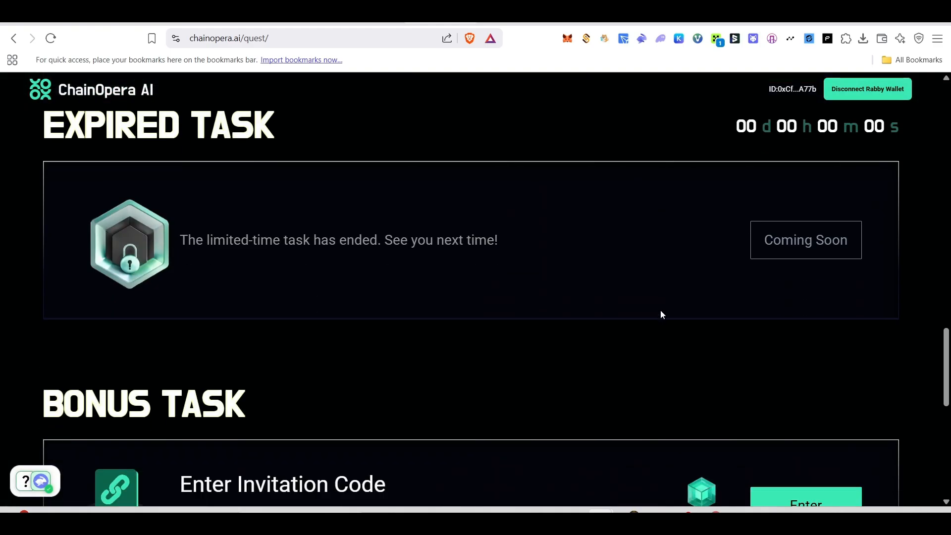
pyautogui.scroll(-3)
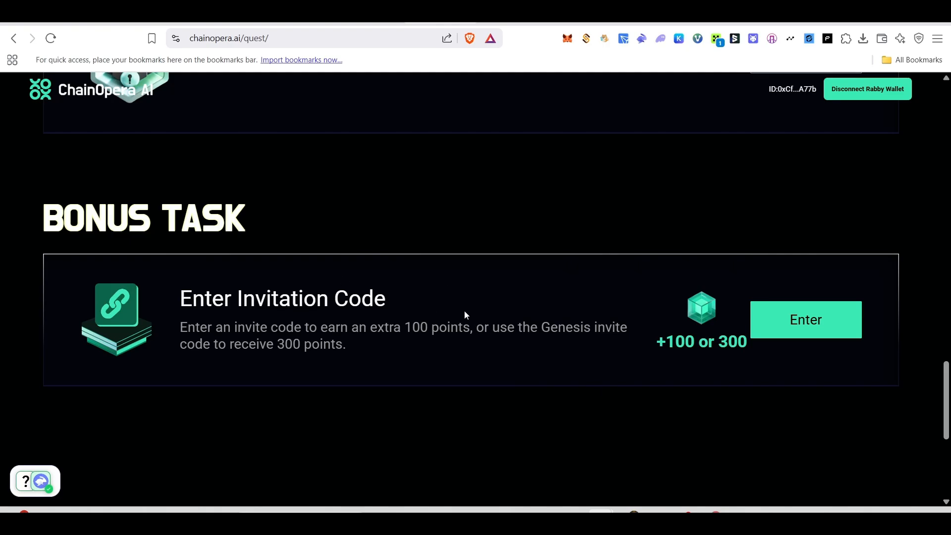
pyautogui.click(805, 319)
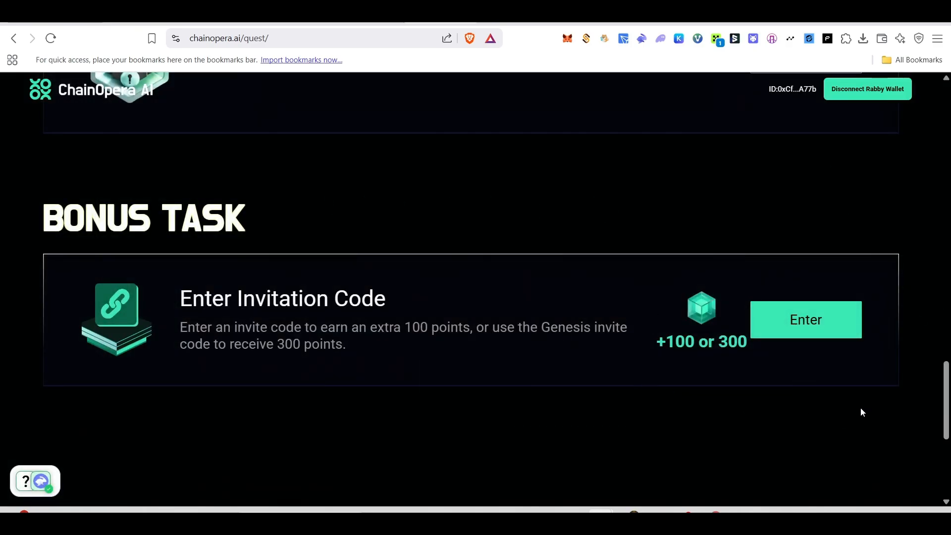
pyautogui.scroll(-3)
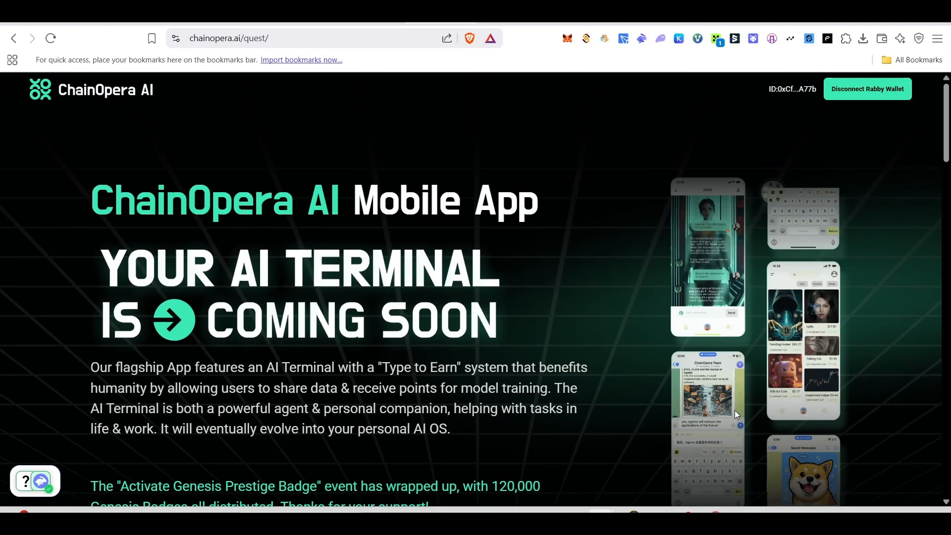
pyautogui.scroll(-3)
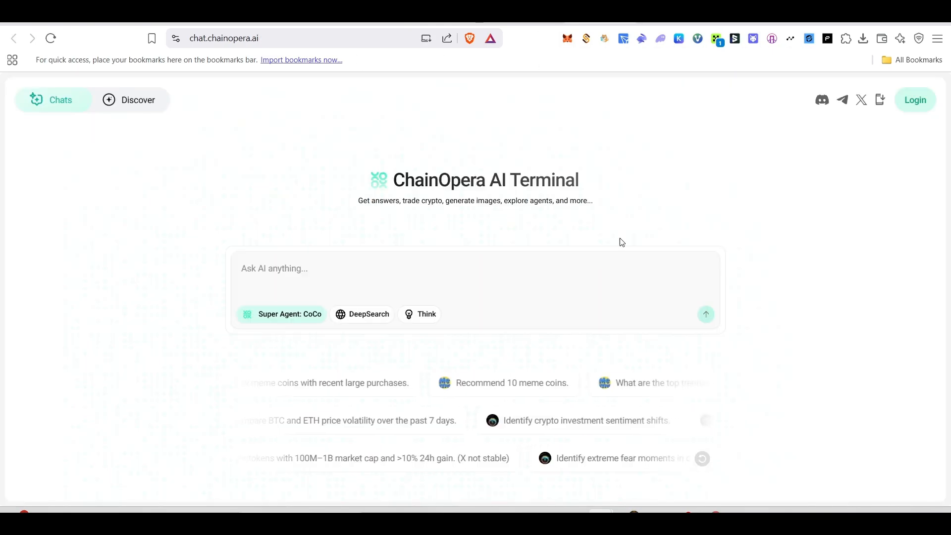
# - Log in to the AI Terminal with OKX Wallet, approving the site connection in the extension
pyautogui.click(915, 99)
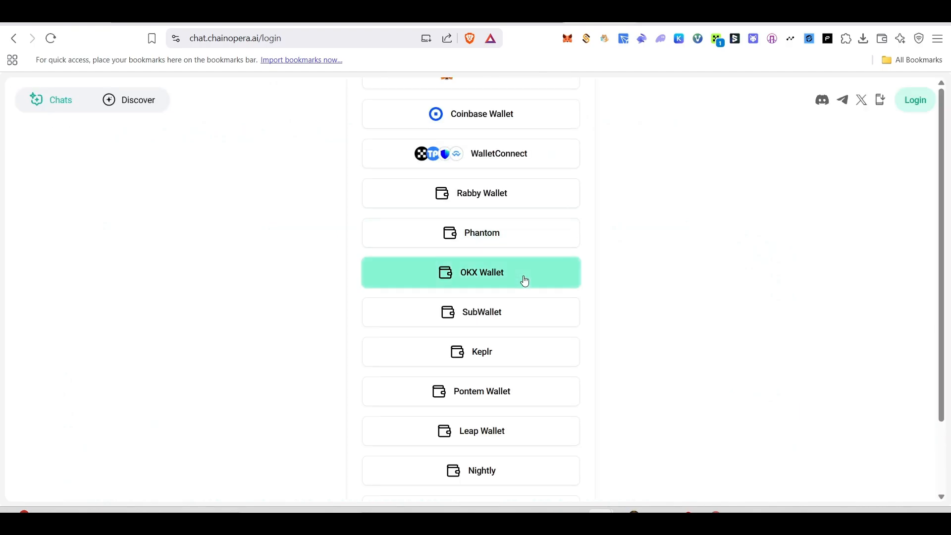
pyautogui.click(481, 273)
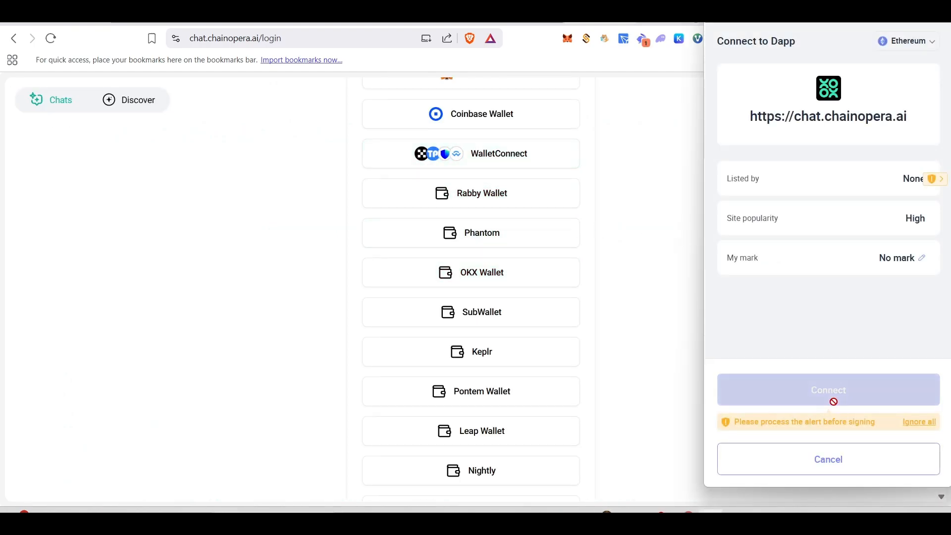
pyautogui.click(828, 459)
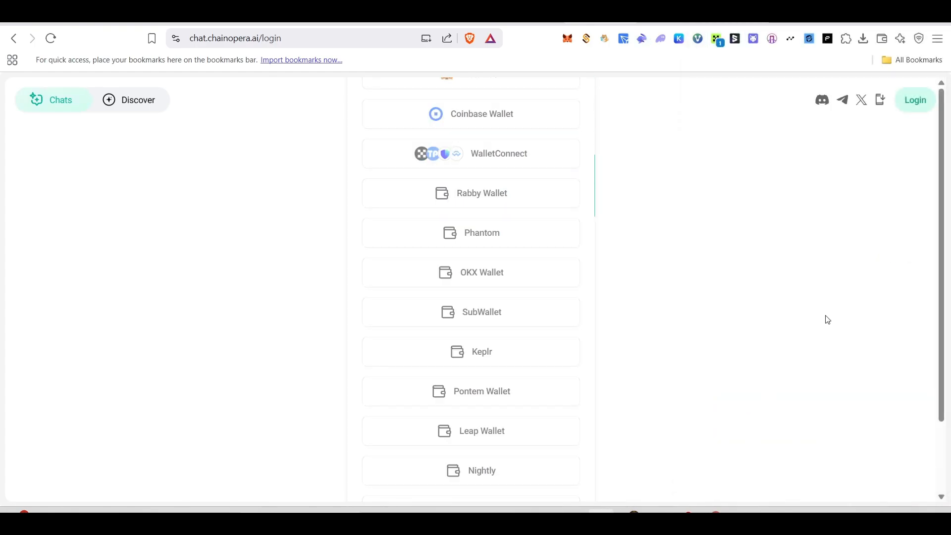
pyautogui.moveTo(725, 386)
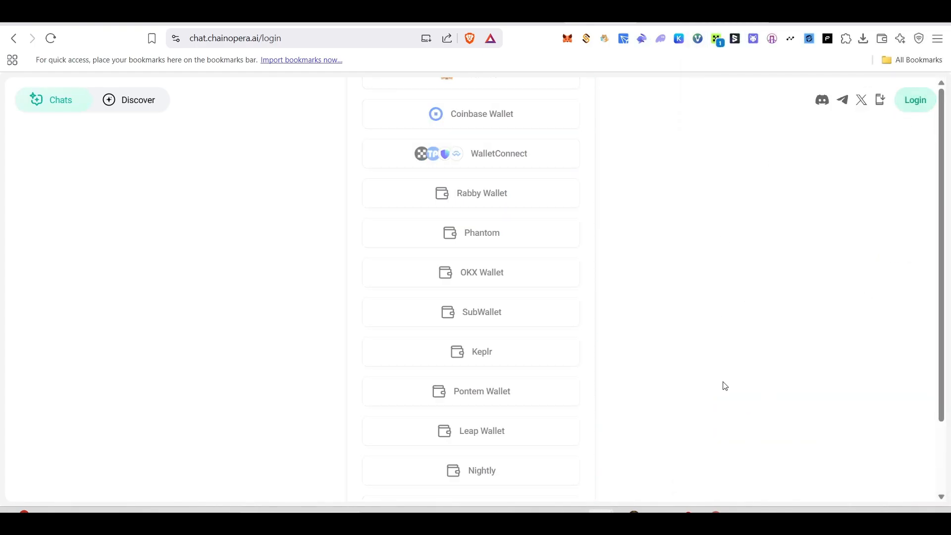
pyautogui.moveTo(607, 302)
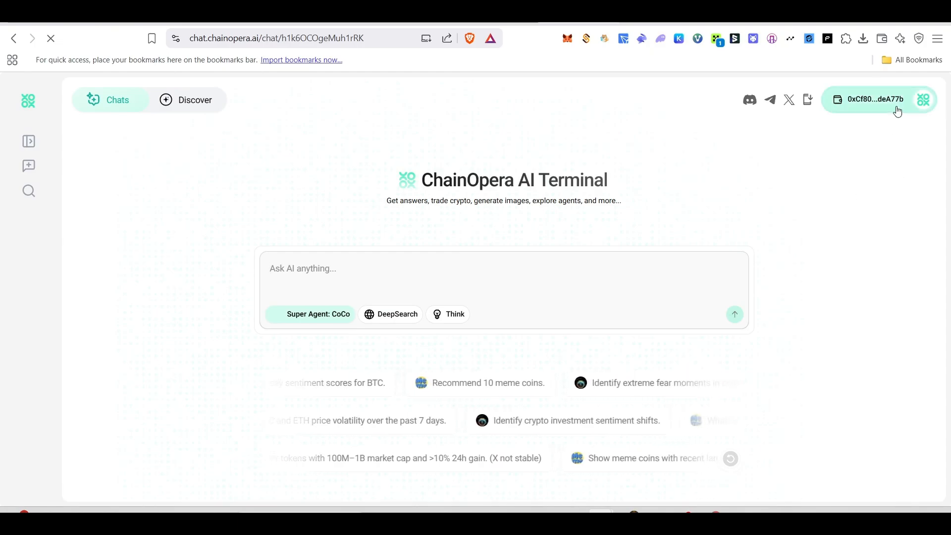
# - Claim the Day 1 +50 daily check-in reward from the account points panel
pyautogui.click(876, 99)
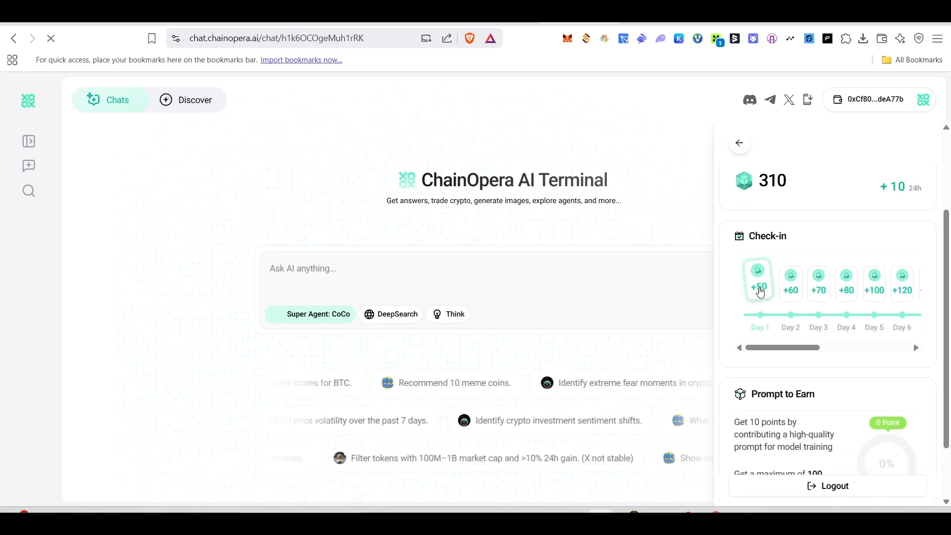
pyautogui.click(758, 281)
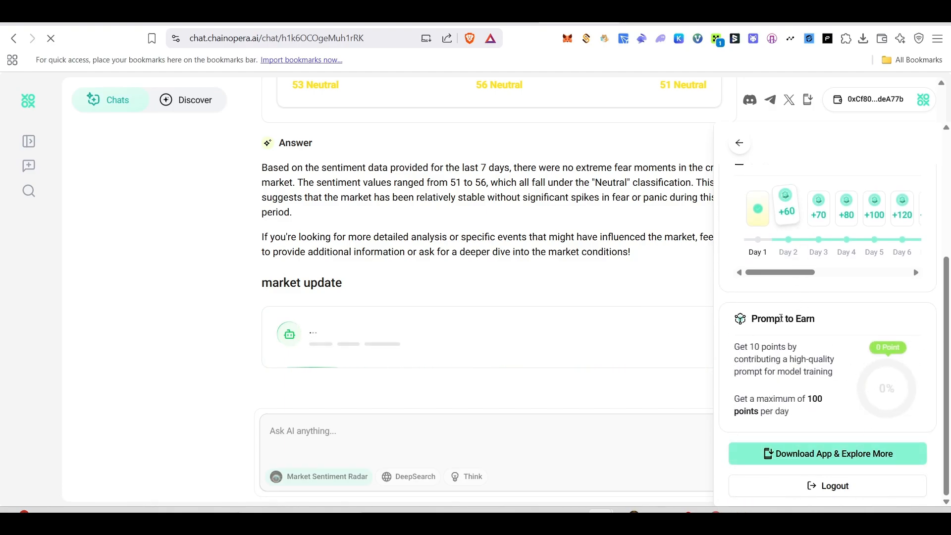
pyautogui.moveTo(857, 402)
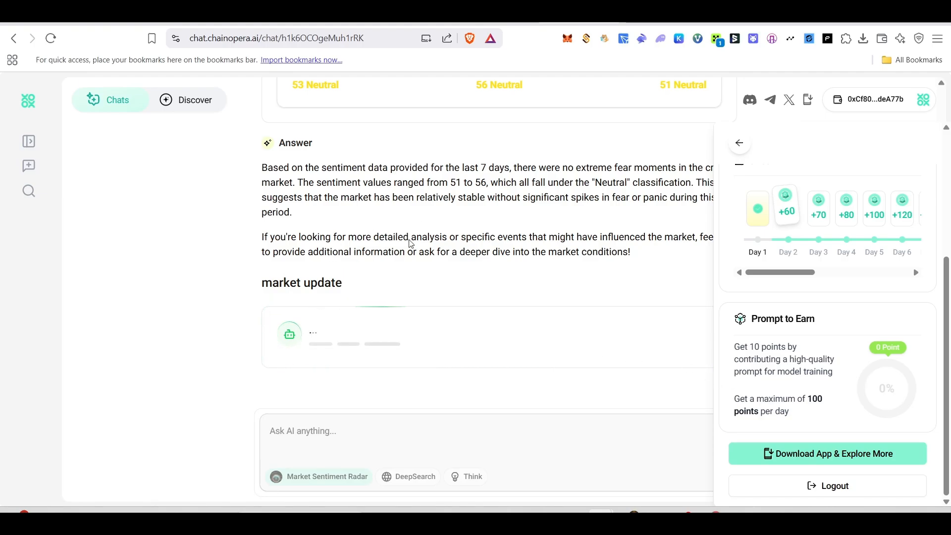
pyautogui.moveTo(844, 436)
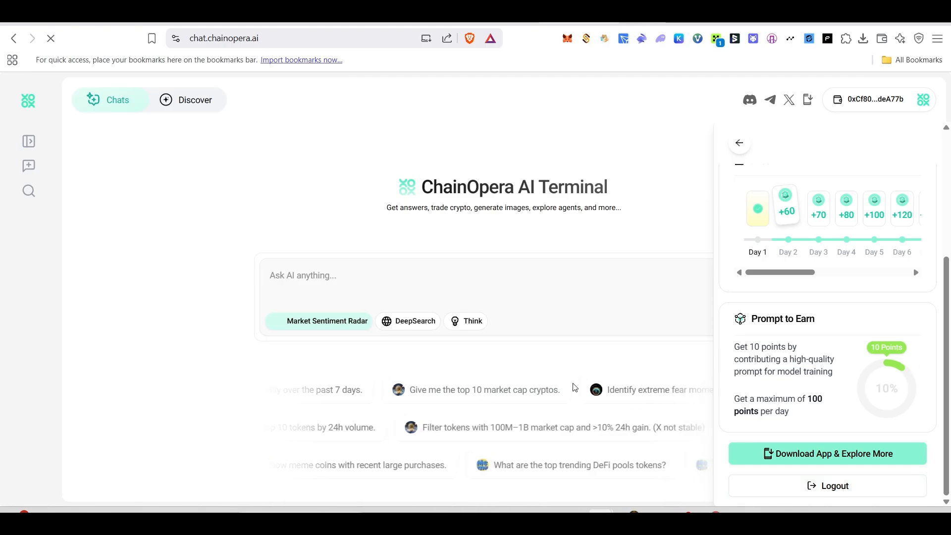
# - Send the 'top trending DeFi pools tokens' suggestion and review the 10 Prompt to Earn points in the panel
pyautogui.click(739, 143)
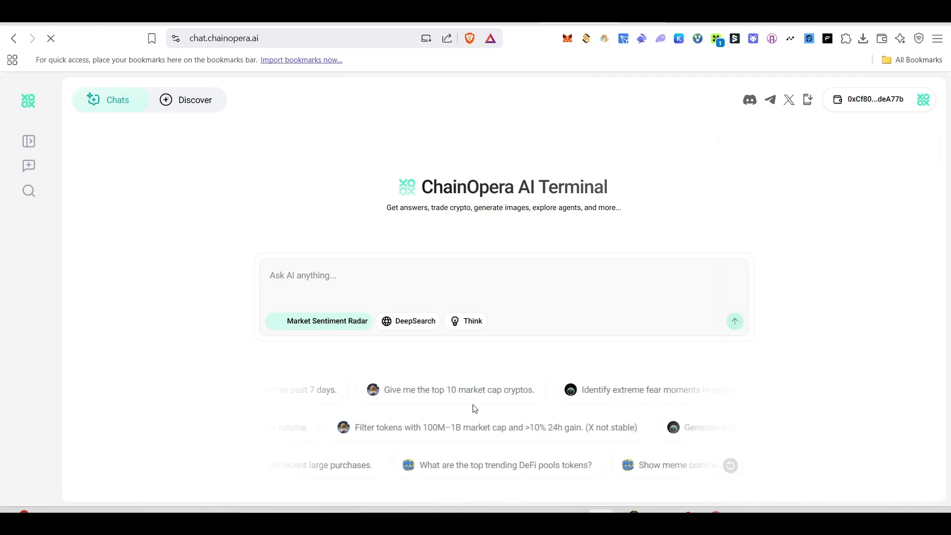
pyautogui.click(507, 466)
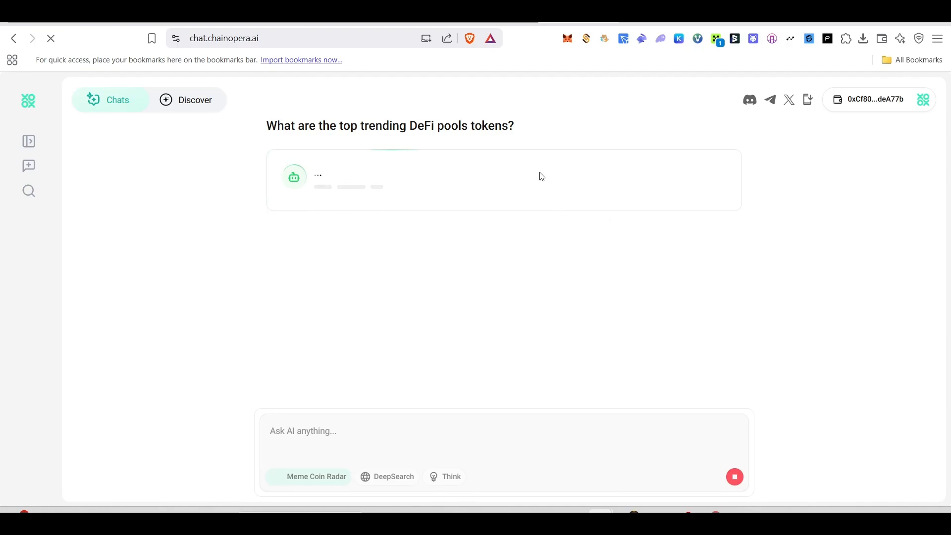
pyautogui.click(875, 99)
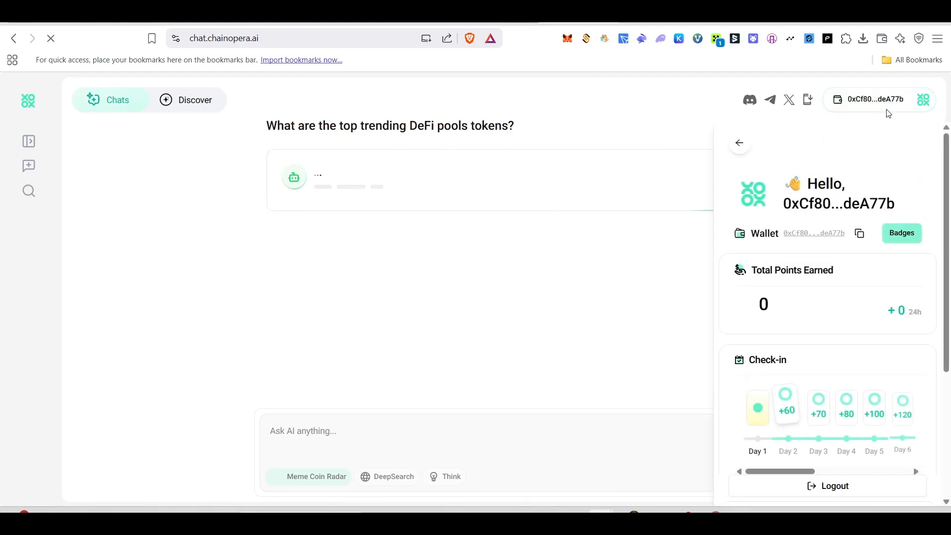
pyautogui.scroll(-3)
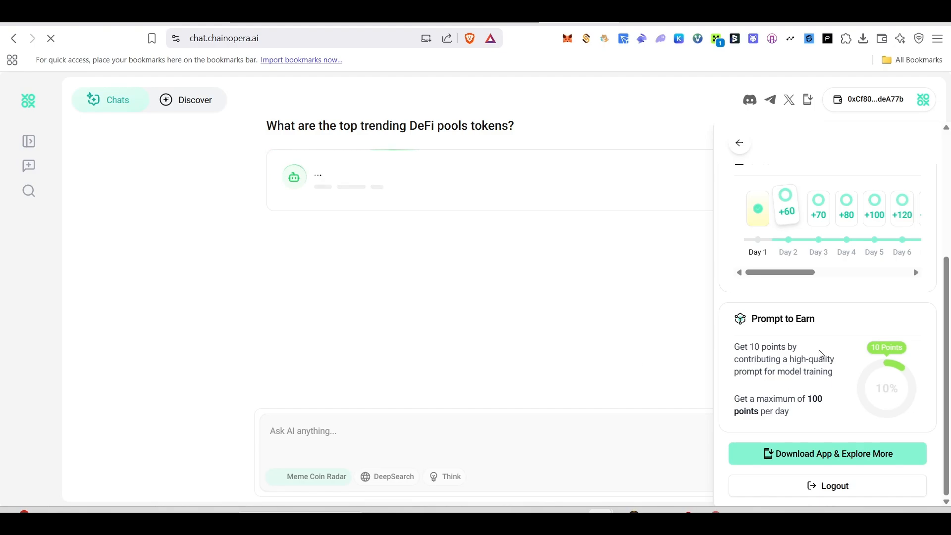
pyautogui.moveTo(876, 345)
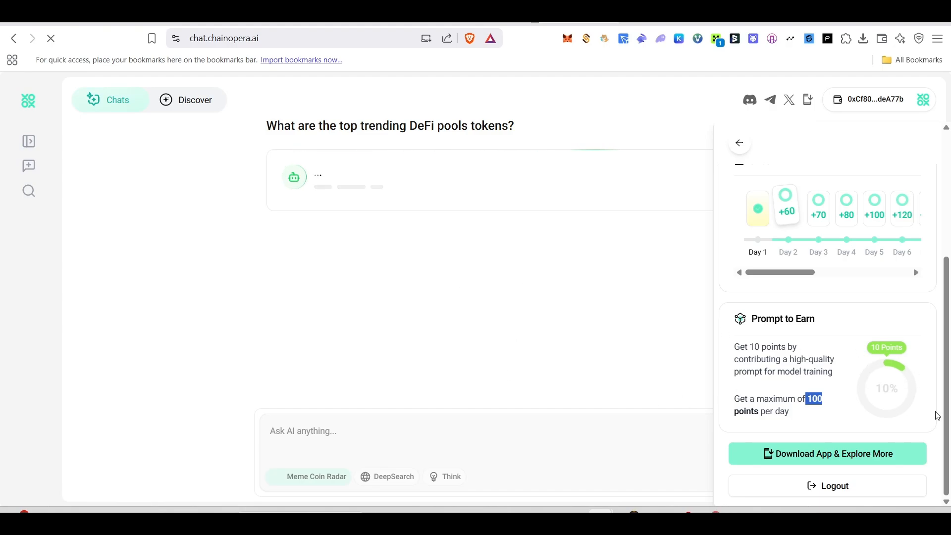
pyautogui.moveTo(790, 299)
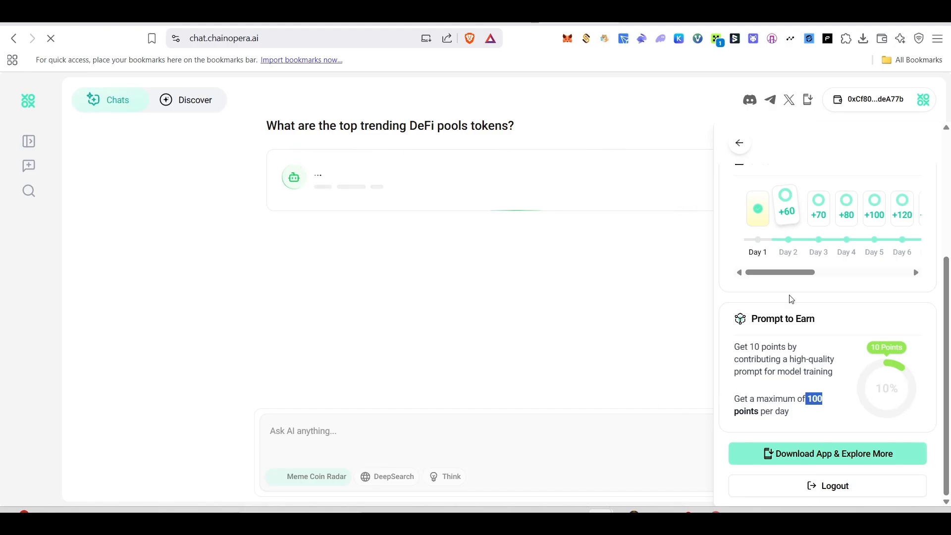
pyautogui.moveTo(557, 299)
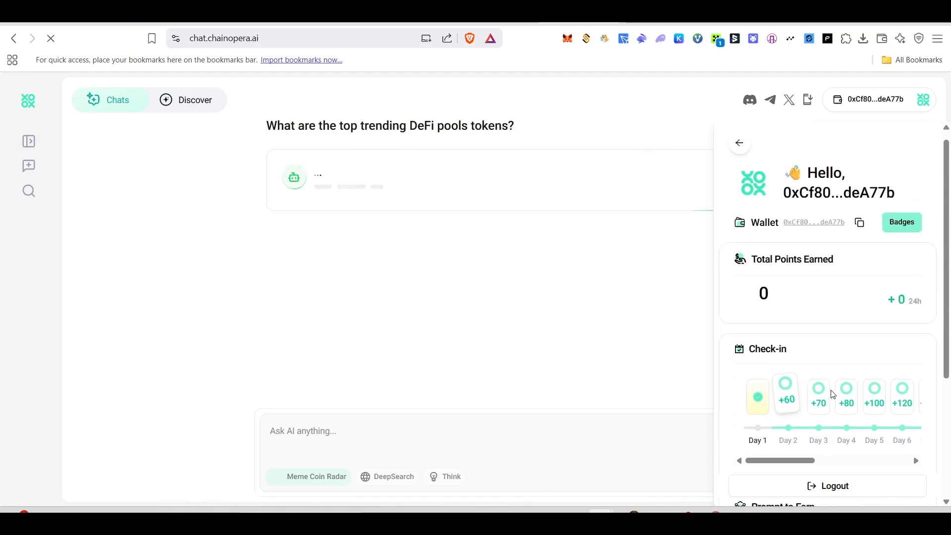
# - Scroll through the profile panel's points total (315) and check-in days
pyautogui.scroll(-3)
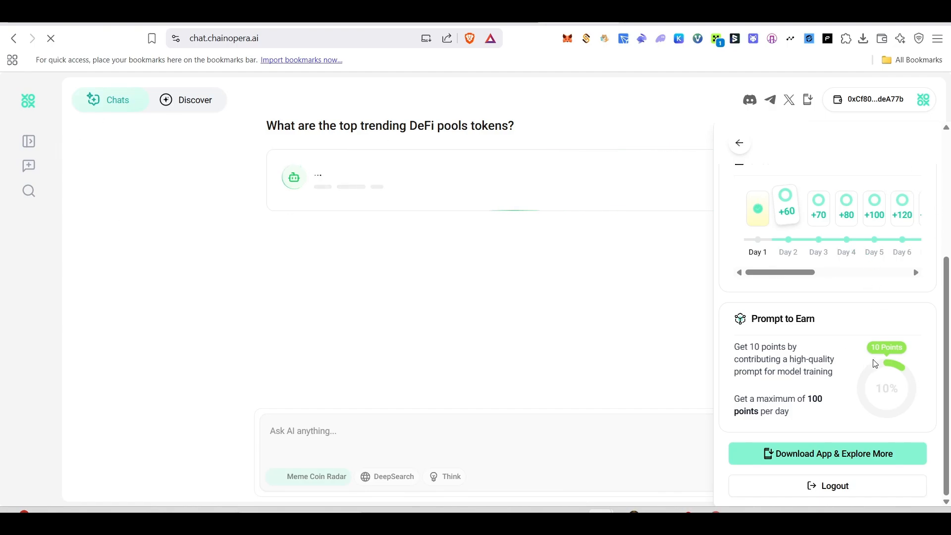
pyautogui.moveTo(913, 395)
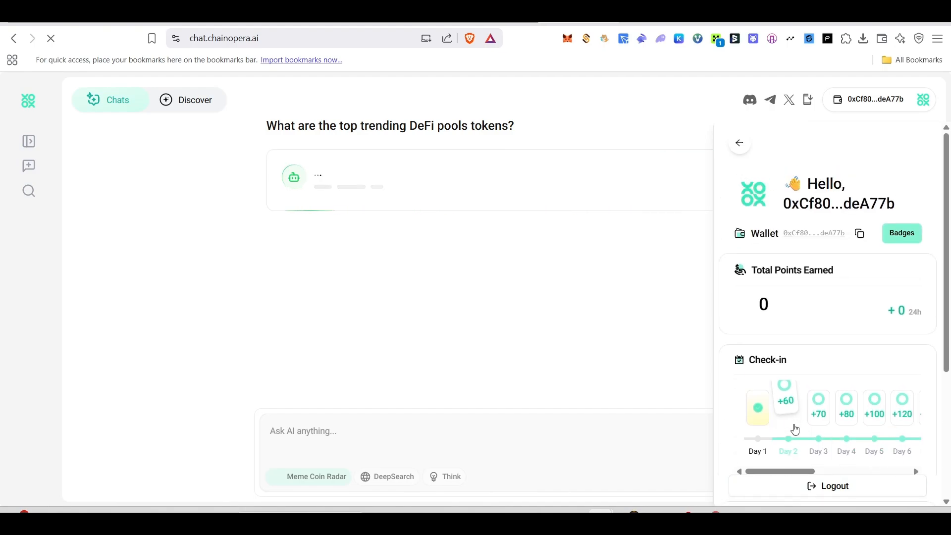
pyautogui.scroll(-3)
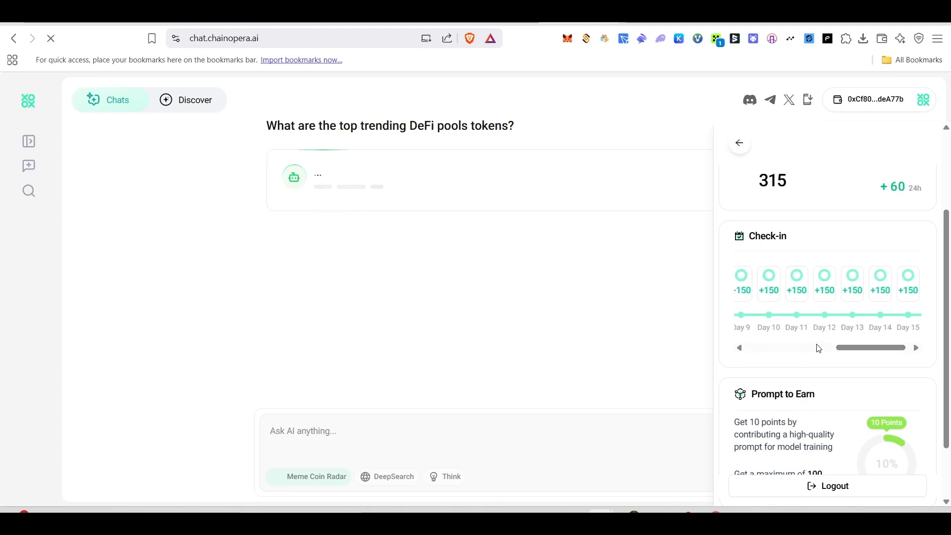
pyautogui.scroll(-3)
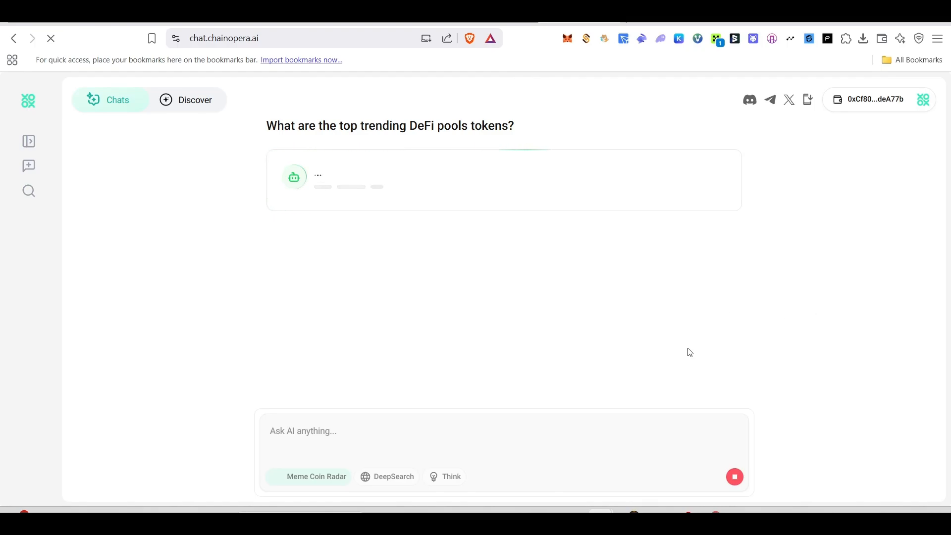
pyautogui.moveTo(242, 144)
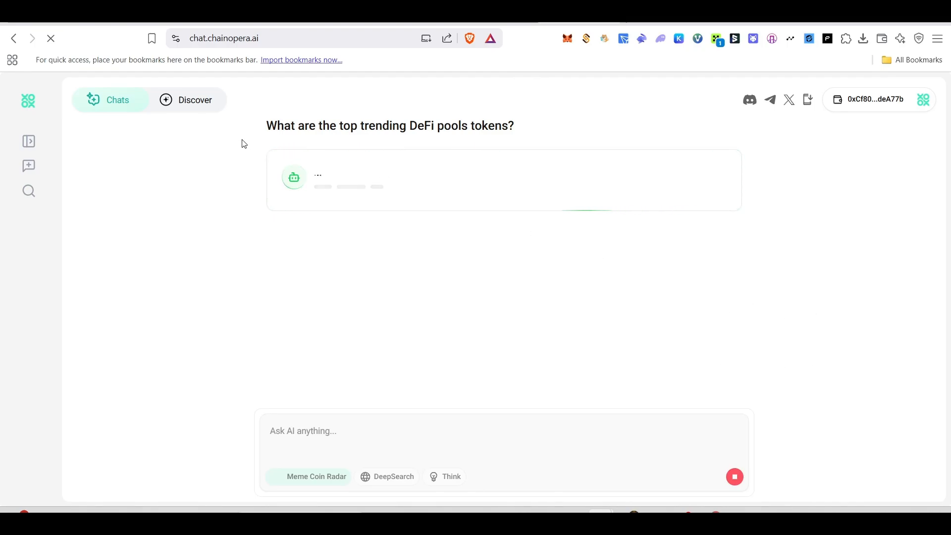